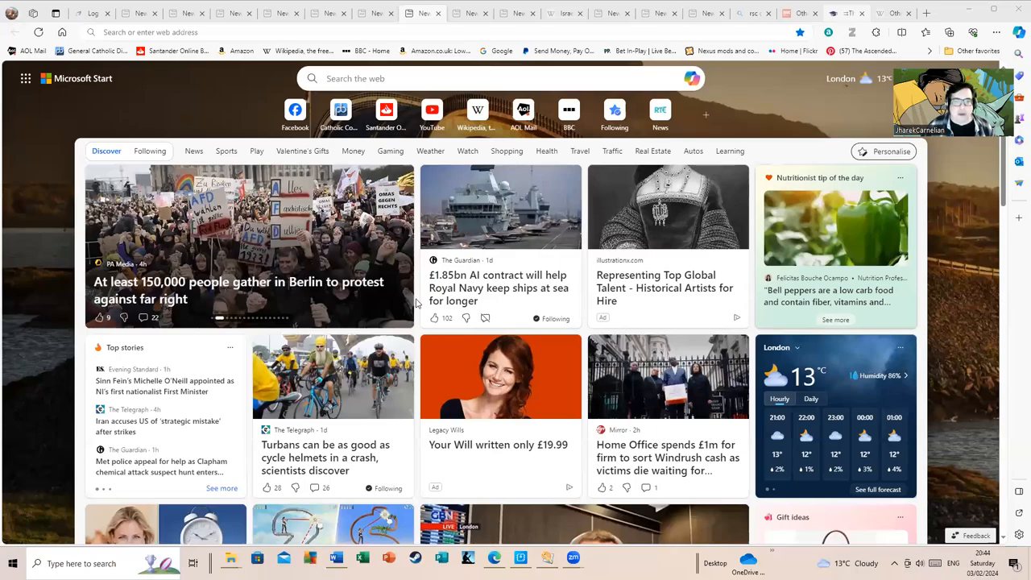
Step: Switch to the GraduateWay essay tab on Shakespeare's Othello and Cinthio's Hecatommithi
{"action": "left_click", "coordinate": [846, 13]}
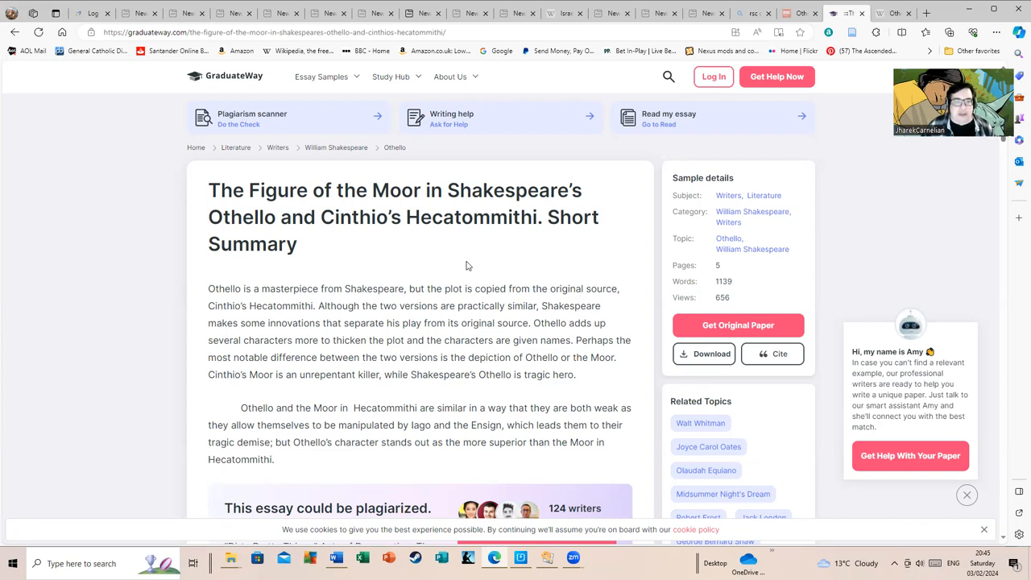
{"action": "mouse_move", "coordinate": [470, 278]}
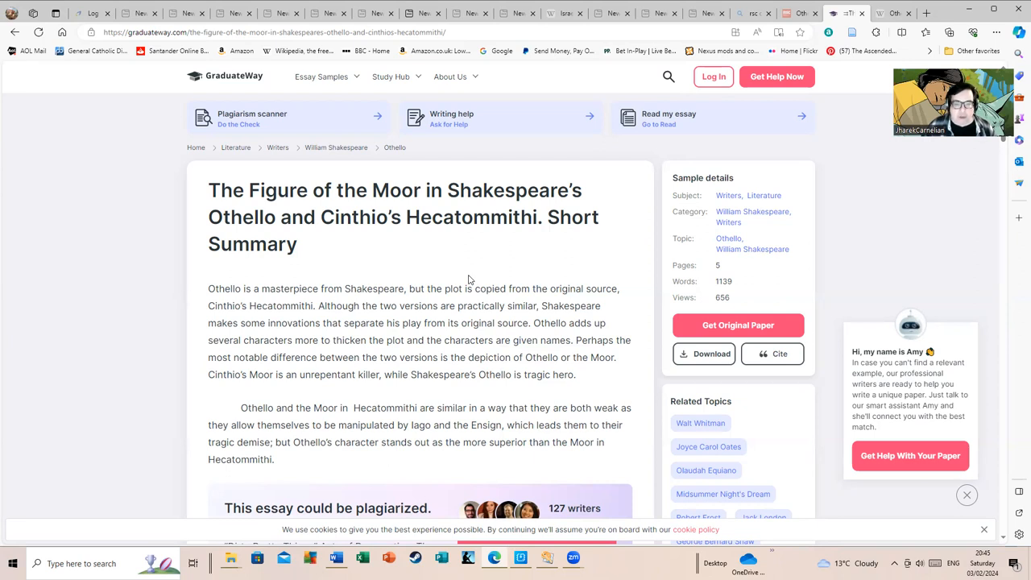
{"action": "scroll", "scroll_direction": "down", "scroll_amount": 3}
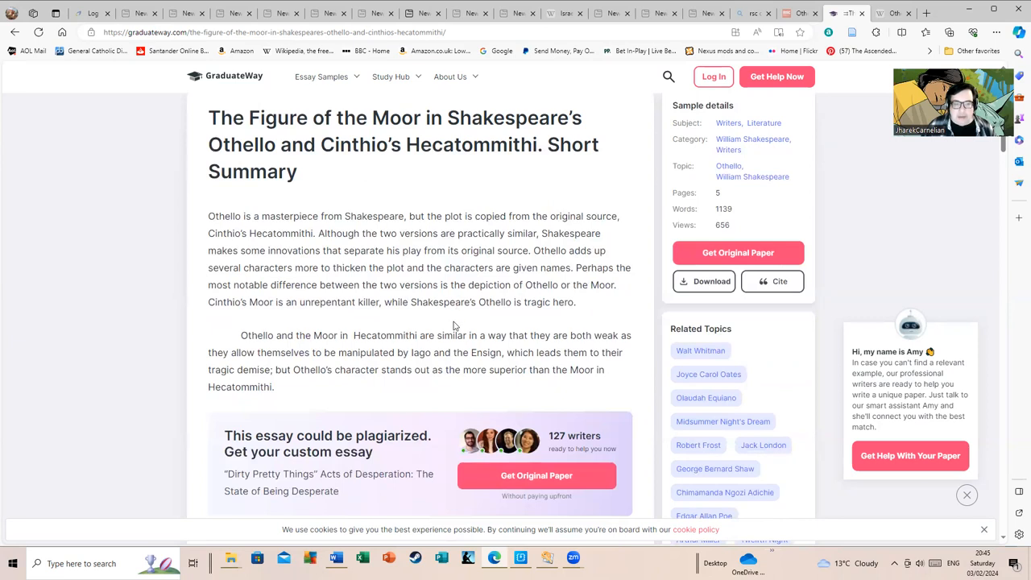
{"action": "mouse_move", "coordinate": [504, 321]}
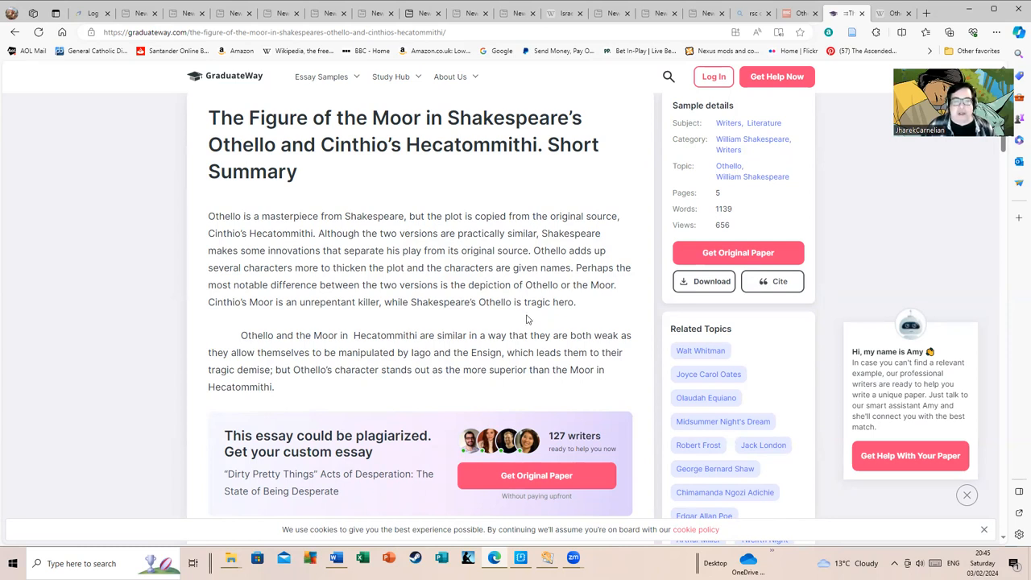
{"action": "mouse_move", "coordinate": [508, 316]}
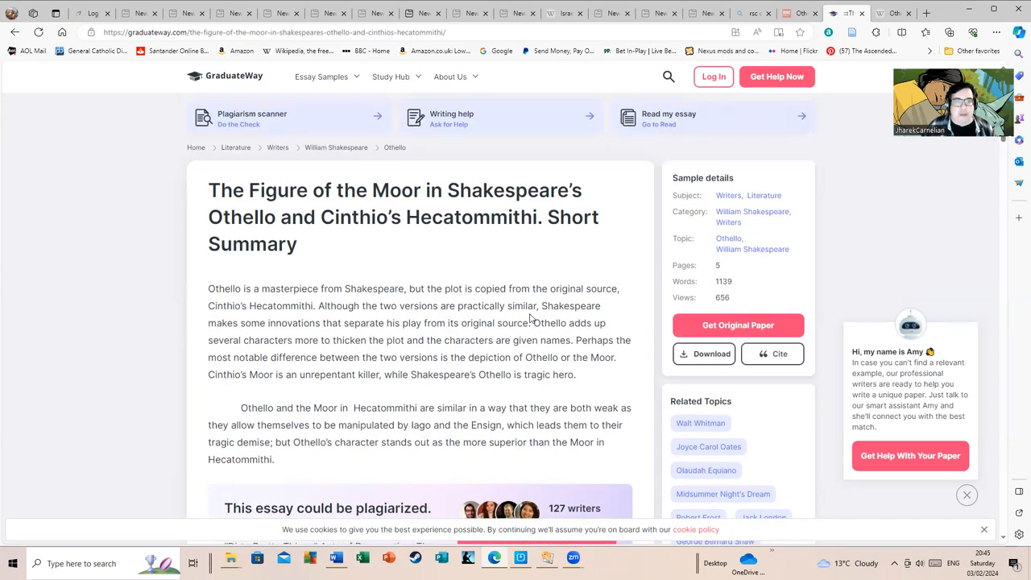
{"action": "scroll", "scroll_direction": "down", "scroll_amount": 3}
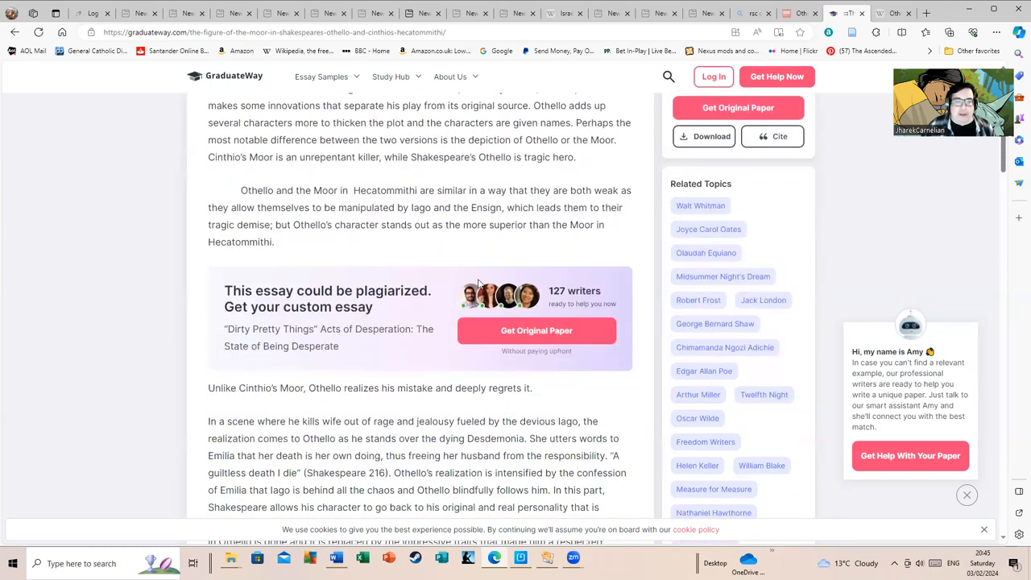
{"action": "scroll", "scroll_direction": "up", "scroll_amount": 3}
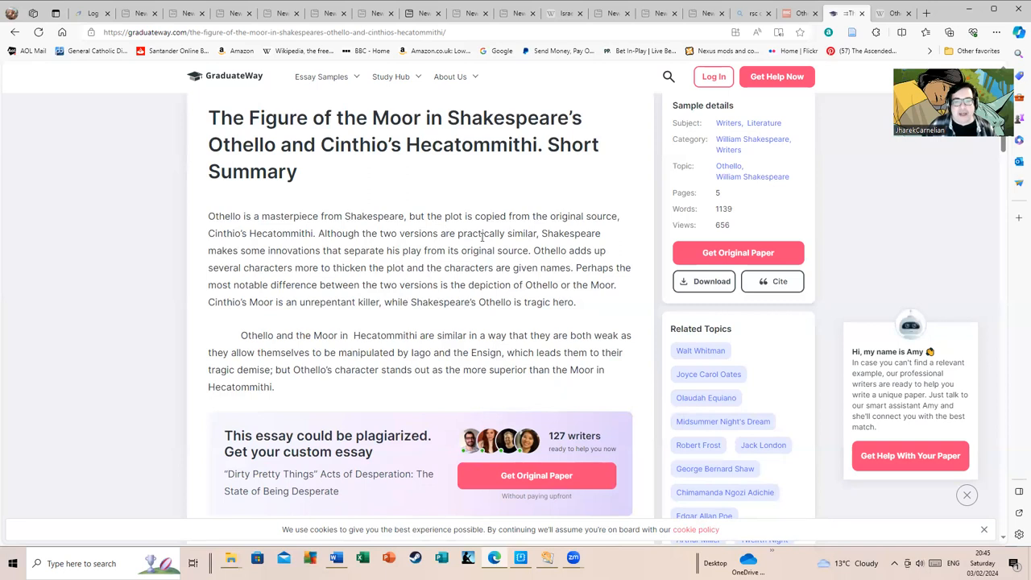
{"action": "scroll", "scroll_direction": "down", "scroll_amount": 3}
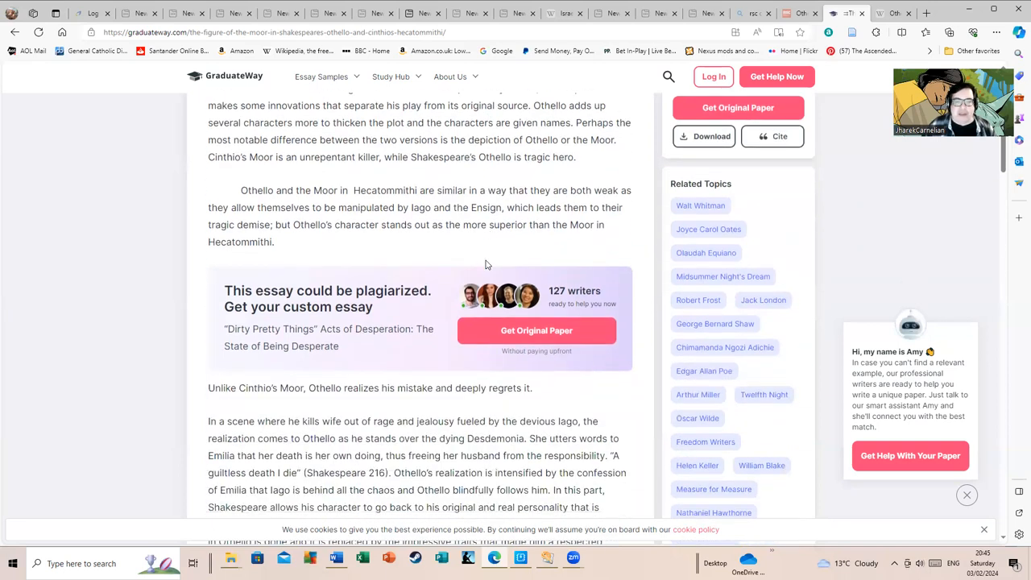
{"action": "mouse_move", "coordinate": [392, 248]}
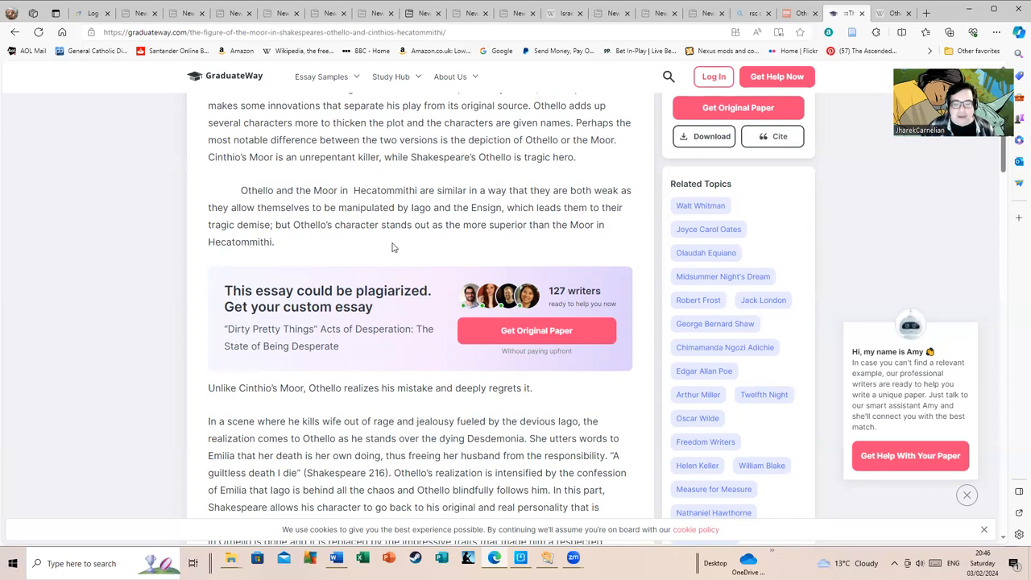
{"action": "mouse_move", "coordinate": [447, 190]}
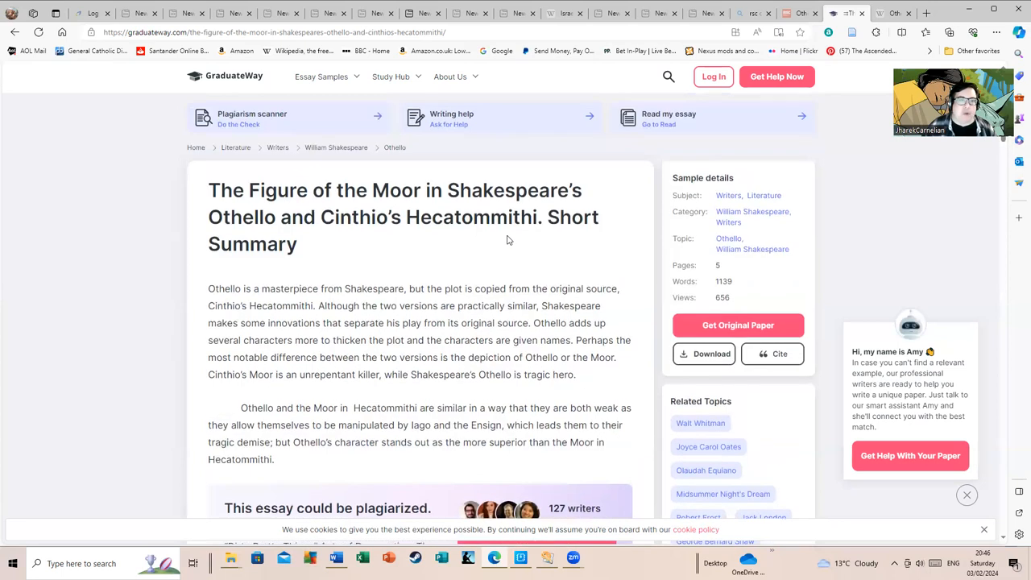
{"action": "mouse_move", "coordinate": [384, 252]}
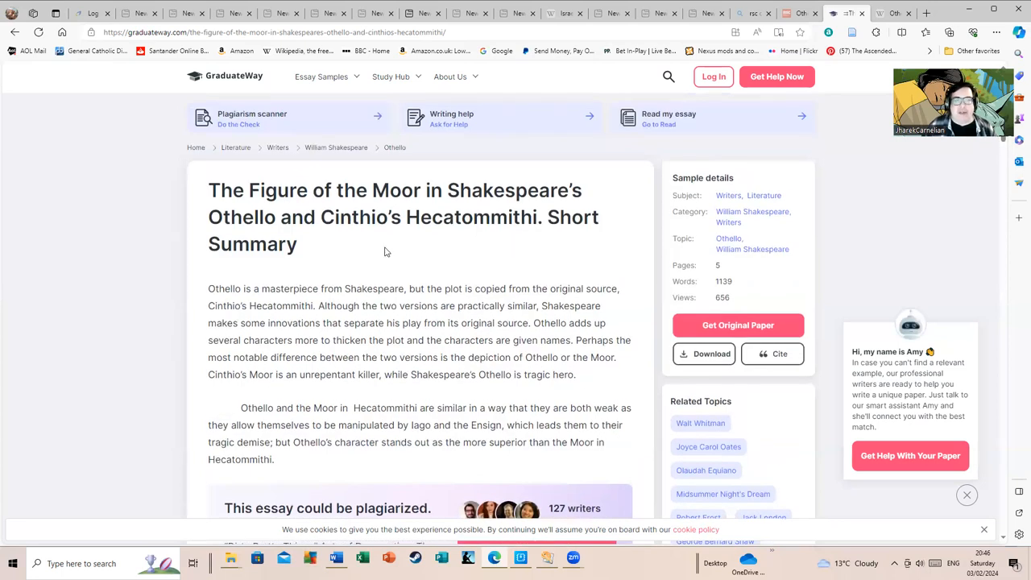
{"action": "mouse_move", "coordinate": [382, 258]}
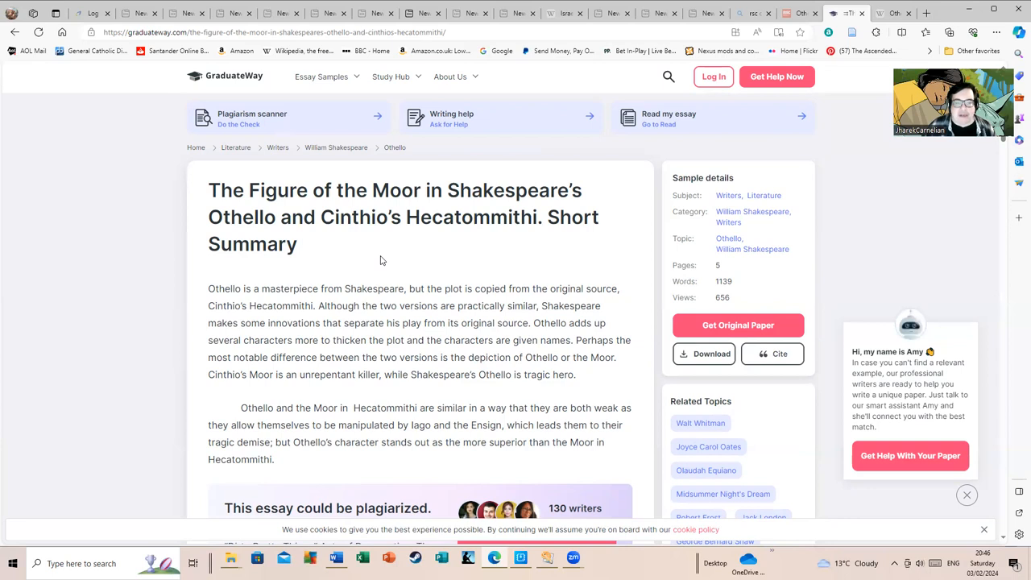
{"action": "scroll", "scroll_direction": "down", "scroll_amount": 3}
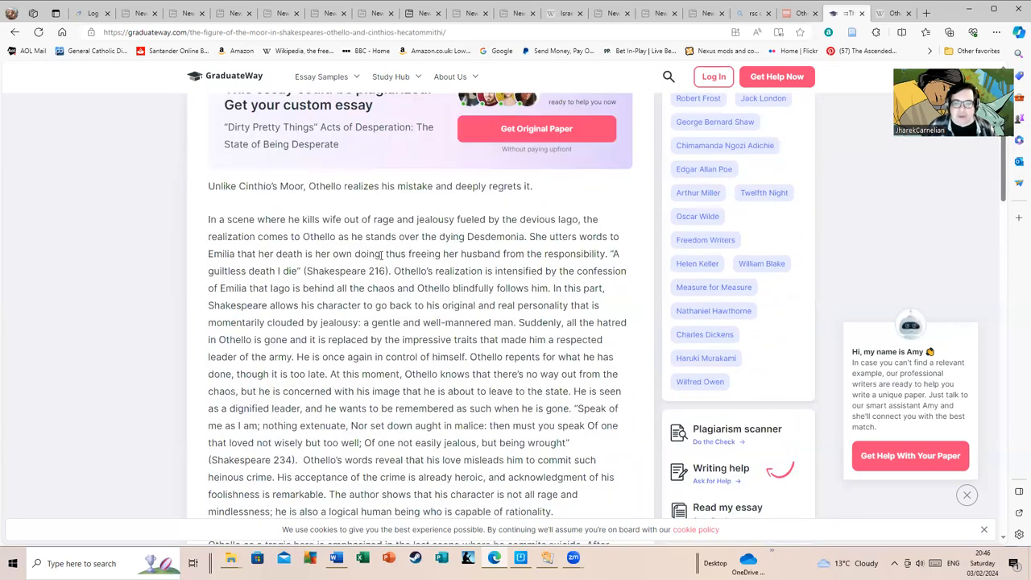
{"action": "scroll", "scroll_direction": "down", "scroll_amount": 3}
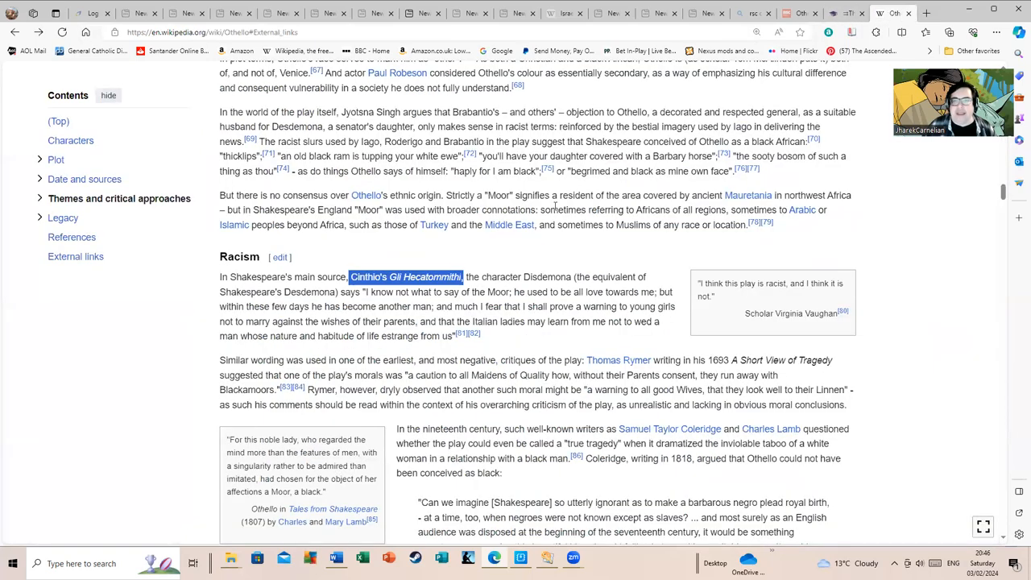
{"action": "scroll", "scroll_direction": "up", "scroll_amount": 3}
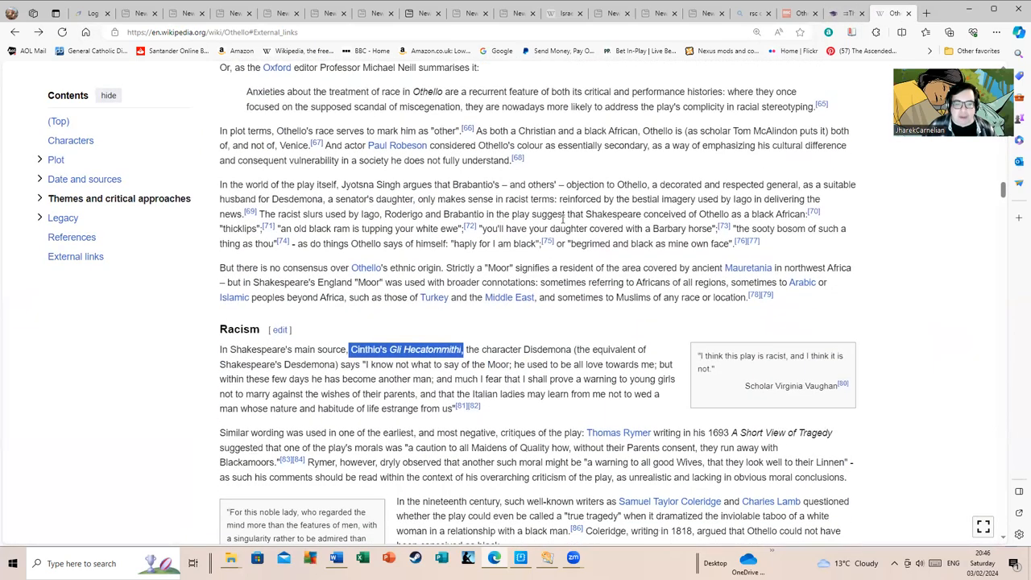
{"action": "scroll", "scroll_direction": "down", "scroll_amount": 3}
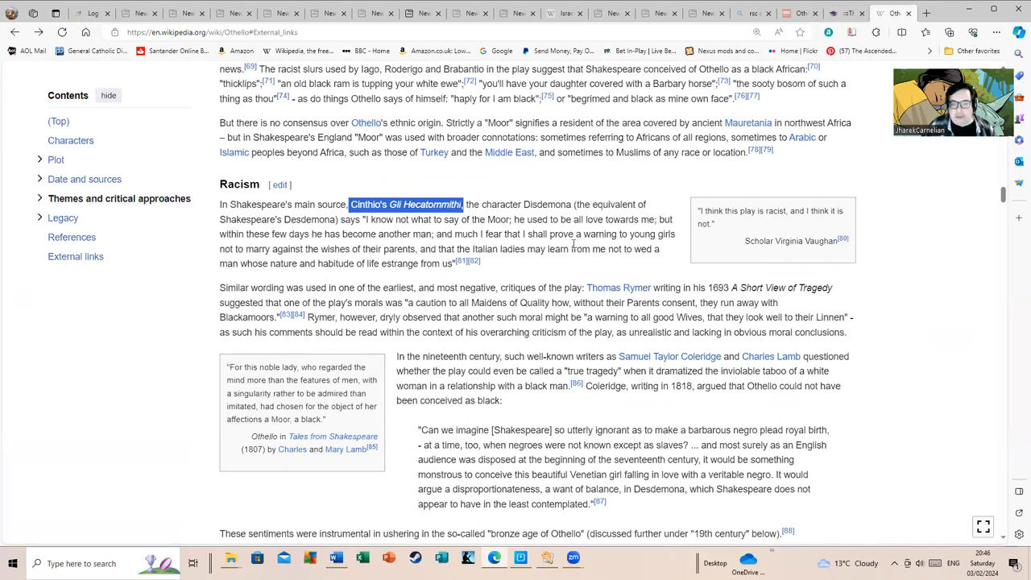
{"action": "mouse_move", "coordinate": [536, 246]}
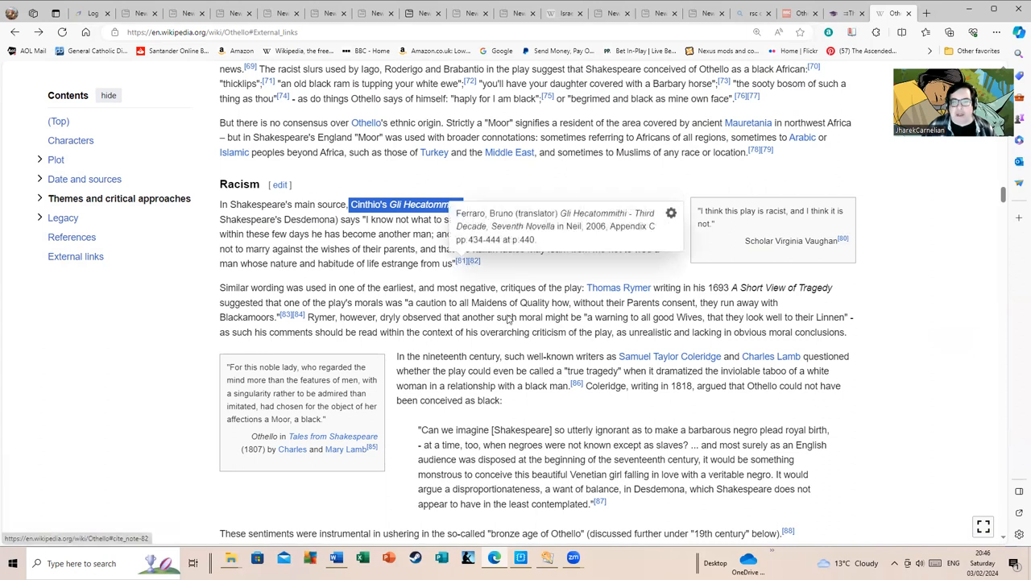
{"action": "mouse_move", "coordinate": [111, 331]}
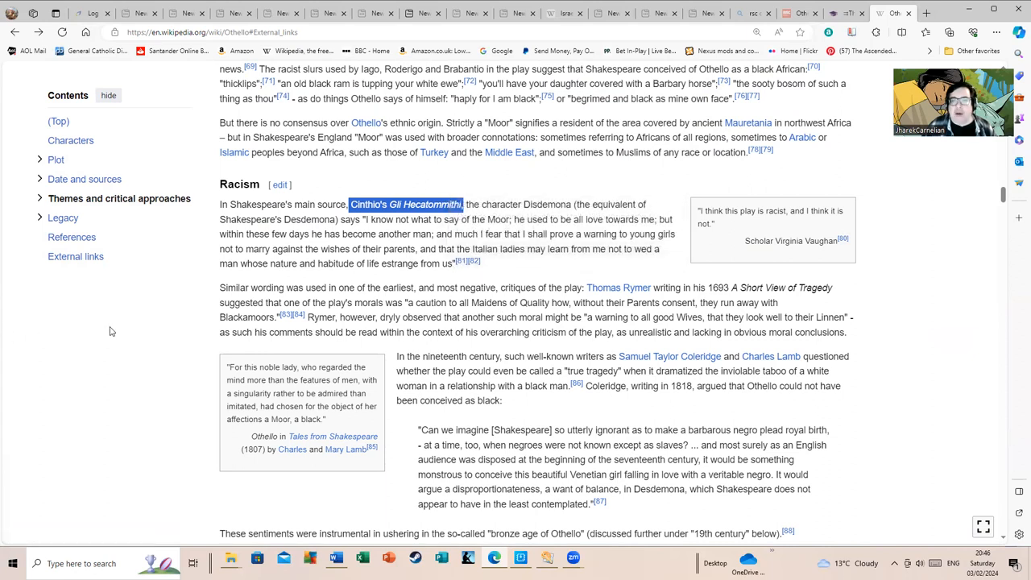
{"action": "scroll", "scroll_direction": "up", "scroll_amount": 3}
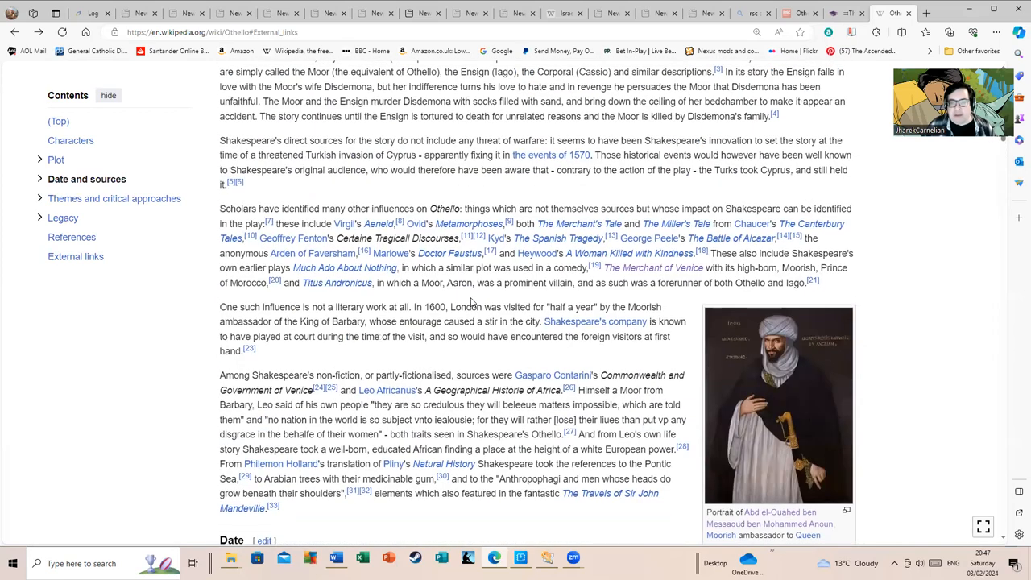
{"action": "scroll", "scroll_direction": "up", "scroll_amount": 3}
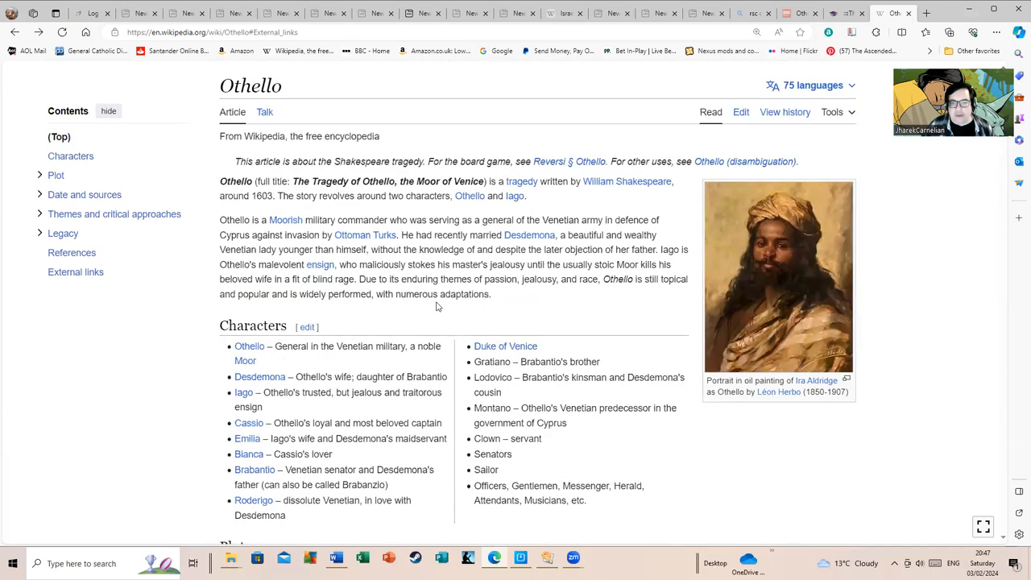
{"action": "scroll", "scroll_direction": "down", "scroll_amount": 3}
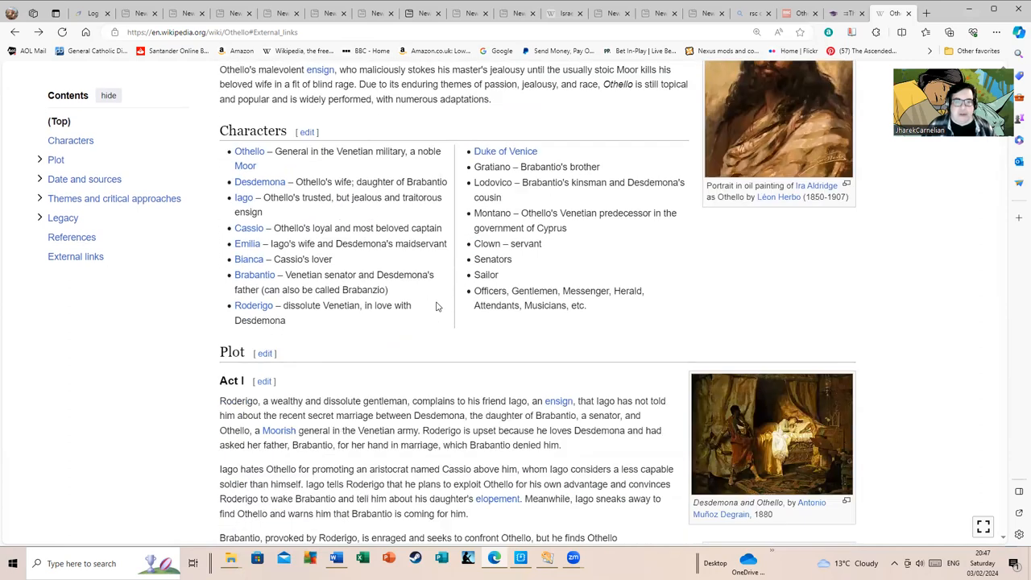
{"action": "scroll", "scroll_direction": "down", "scroll_amount": 3}
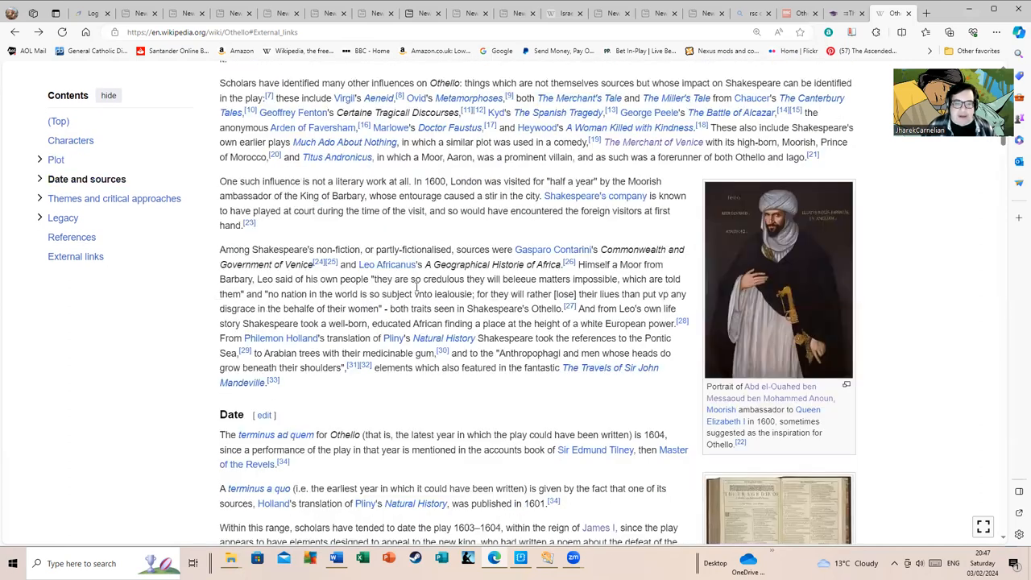
{"action": "scroll", "scroll_direction": "down", "scroll_amount": 3}
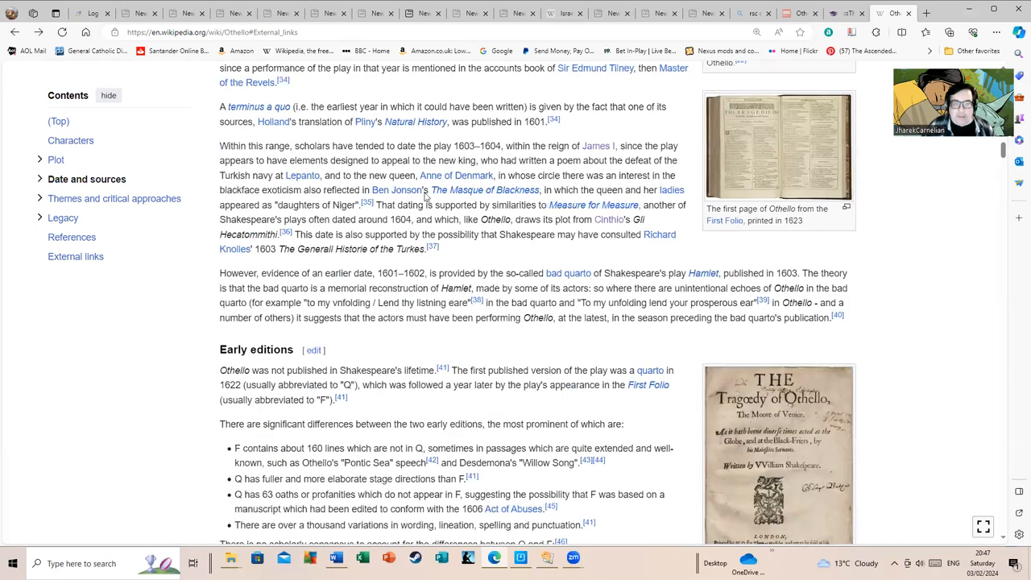
{"action": "scroll", "scroll_direction": "down", "scroll_amount": 3}
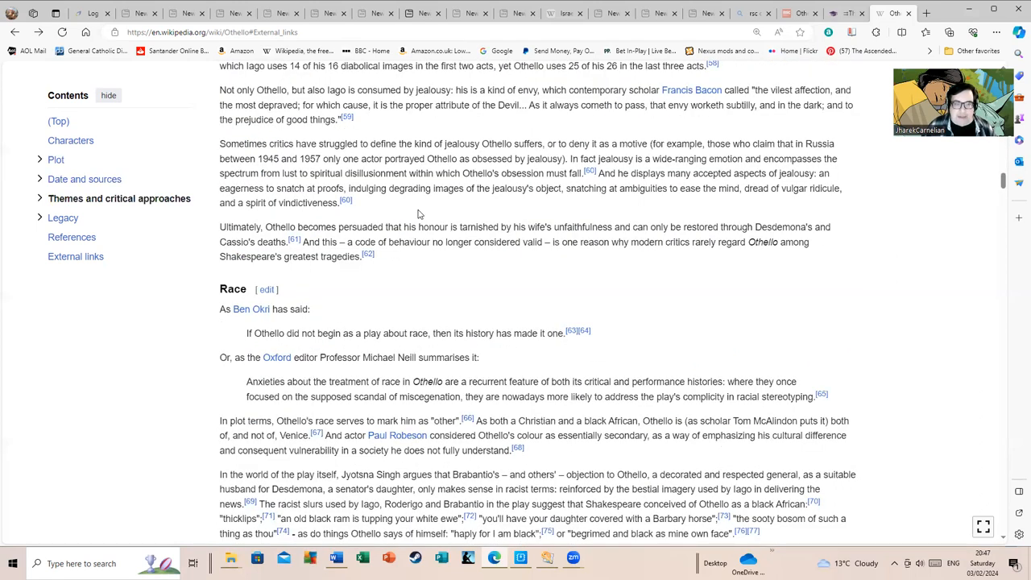
{"action": "scroll", "scroll_direction": "down", "scroll_amount": 3}
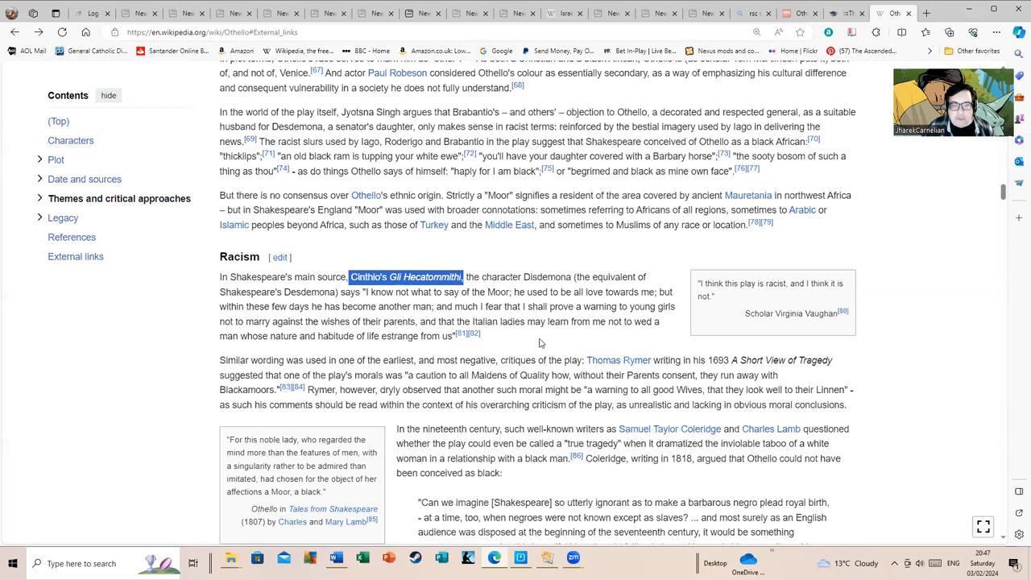
{"action": "mouse_move", "coordinate": [366, 276]}
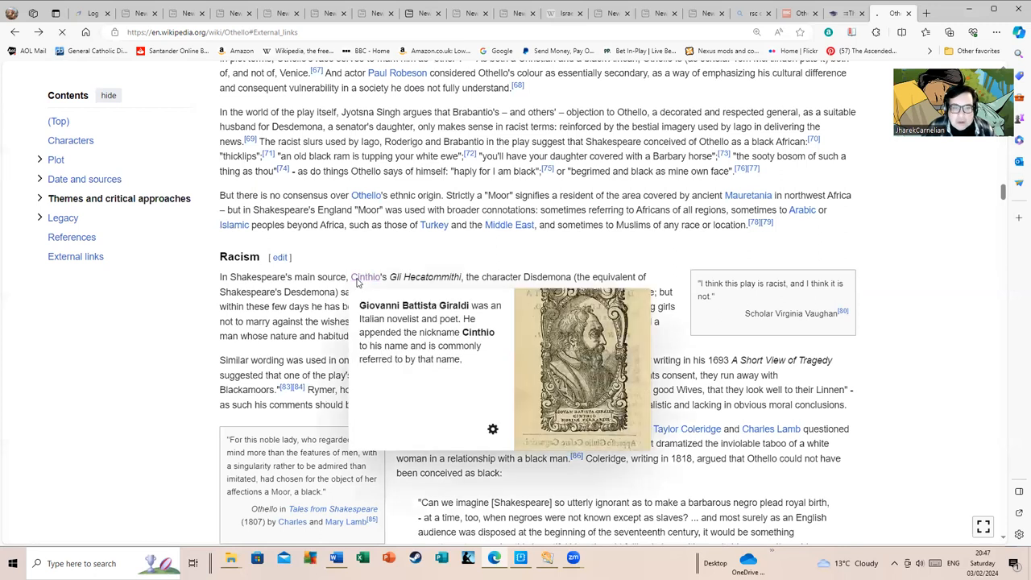
Step: Open the Giovanni Battista Giraldi (Cinthio) article and scroll to its Biography passage
{"action": "left_click", "coordinate": [365, 276]}
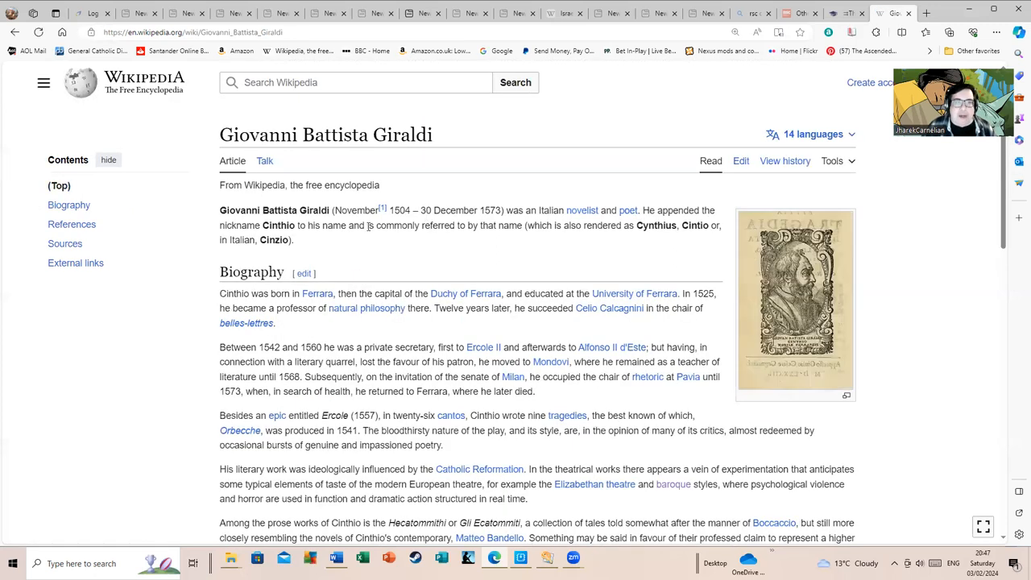
{"action": "mouse_move", "coordinate": [459, 183]}
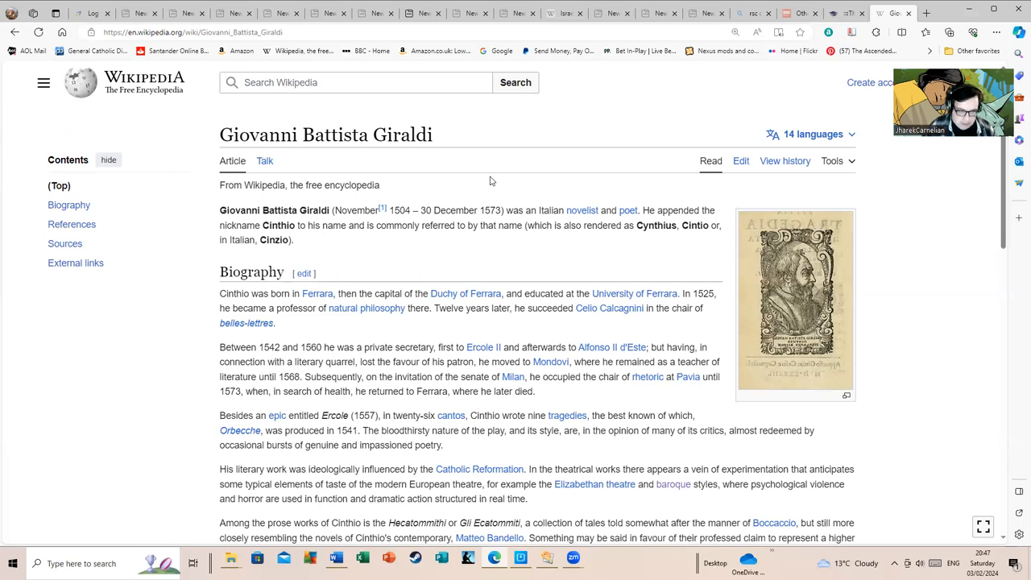
{"action": "scroll", "scroll_direction": "down", "scroll_amount": 3}
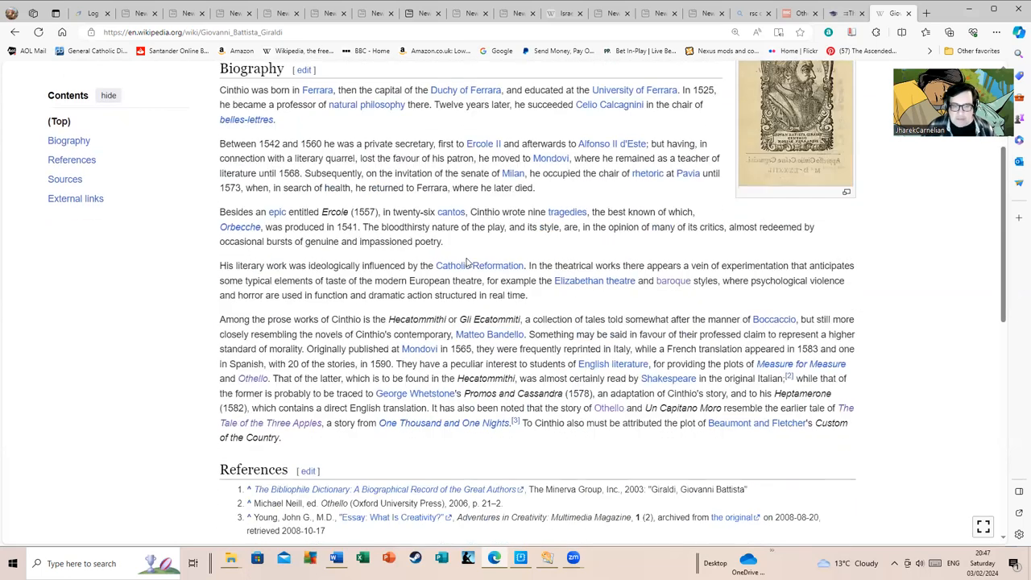
{"action": "scroll", "scroll_direction": "down", "scroll_amount": 3}
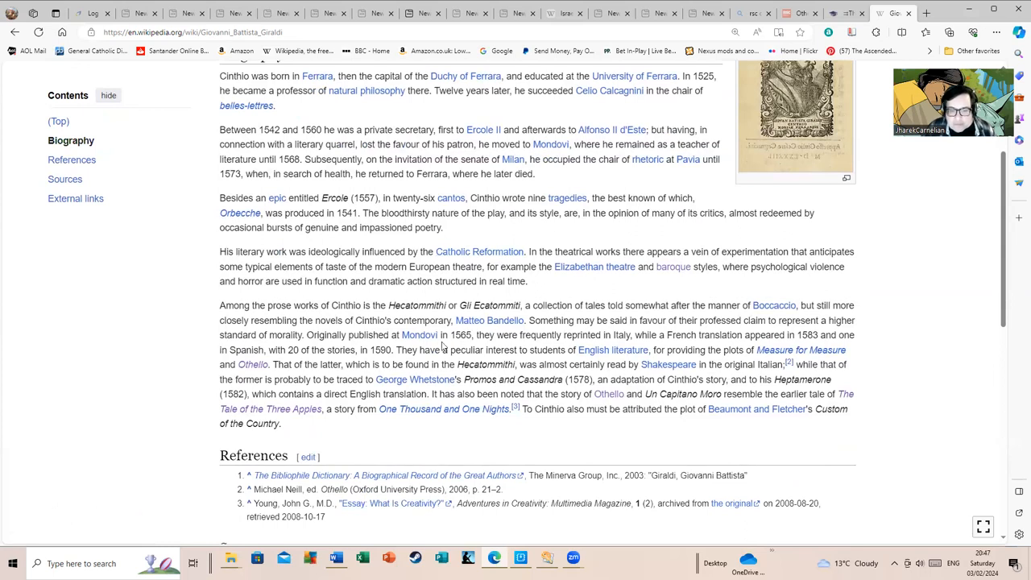
{"action": "mouse_move", "coordinate": [471, 347]}
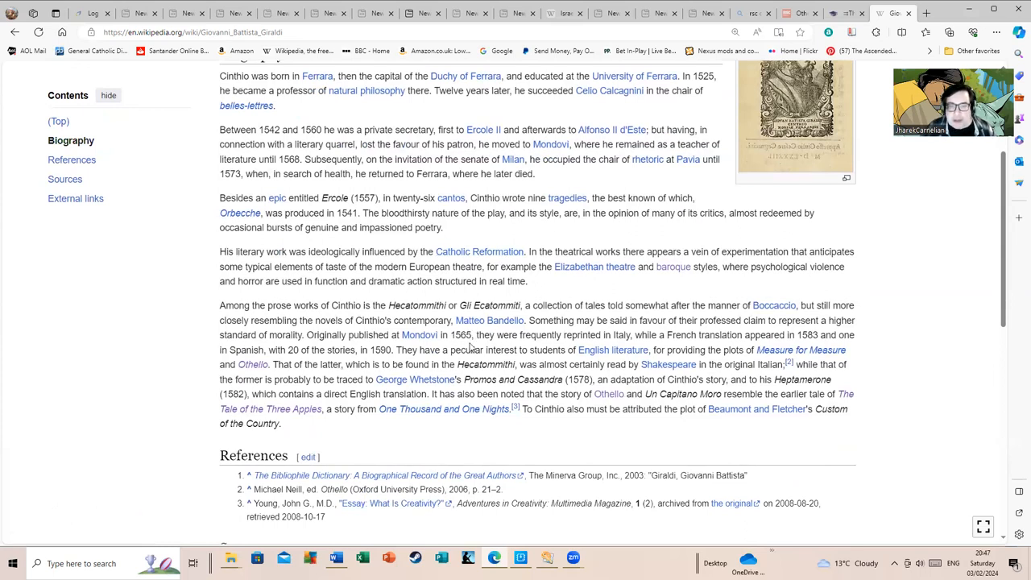
{"action": "mouse_move", "coordinate": [14, 32]}
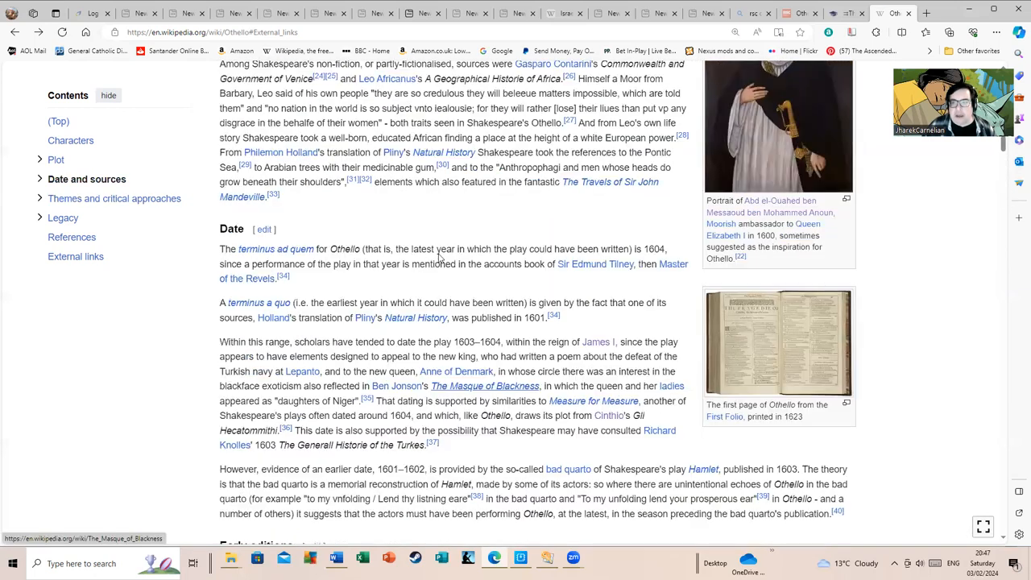
Step: Scroll up through Date and Plot to the Othello article's introduction and Characters list
{"action": "scroll", "scroll_direction": "up", "scroll_amount": 3}
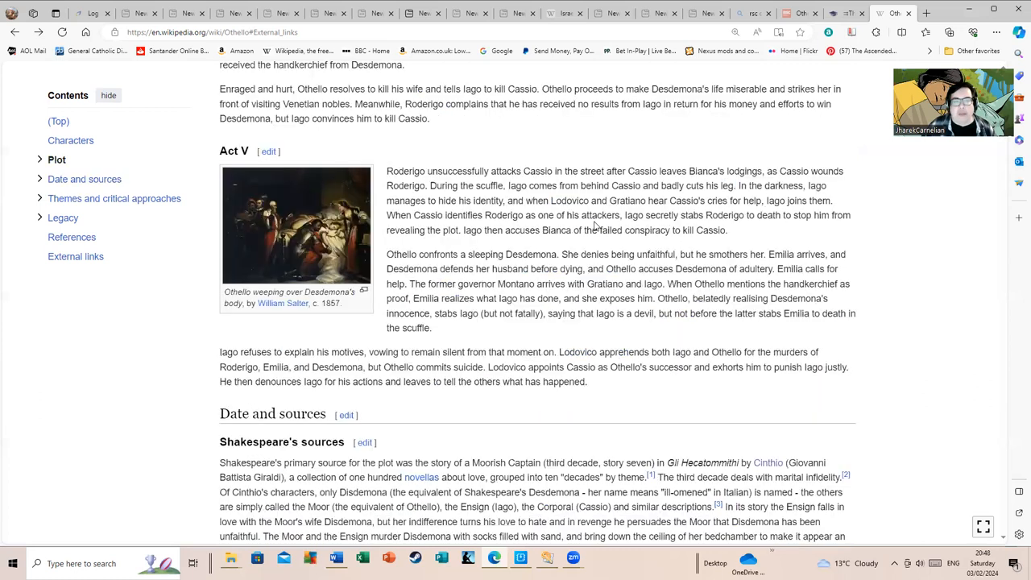
{"action": "scroll", "scroll_direction": "up", "scroll_amount": 3}
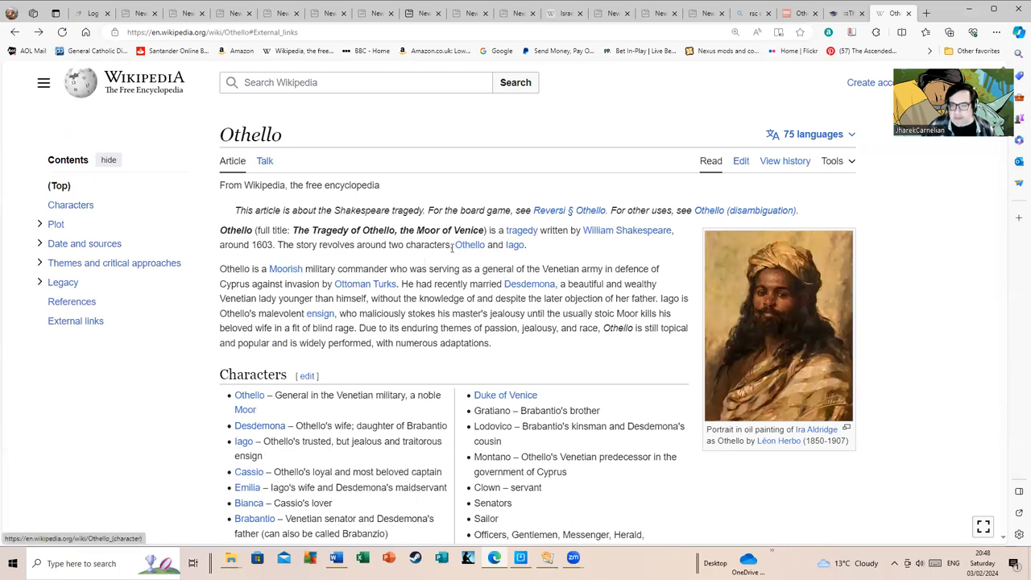
{"action": "mouse_move", "coordinate": [469, 248]}
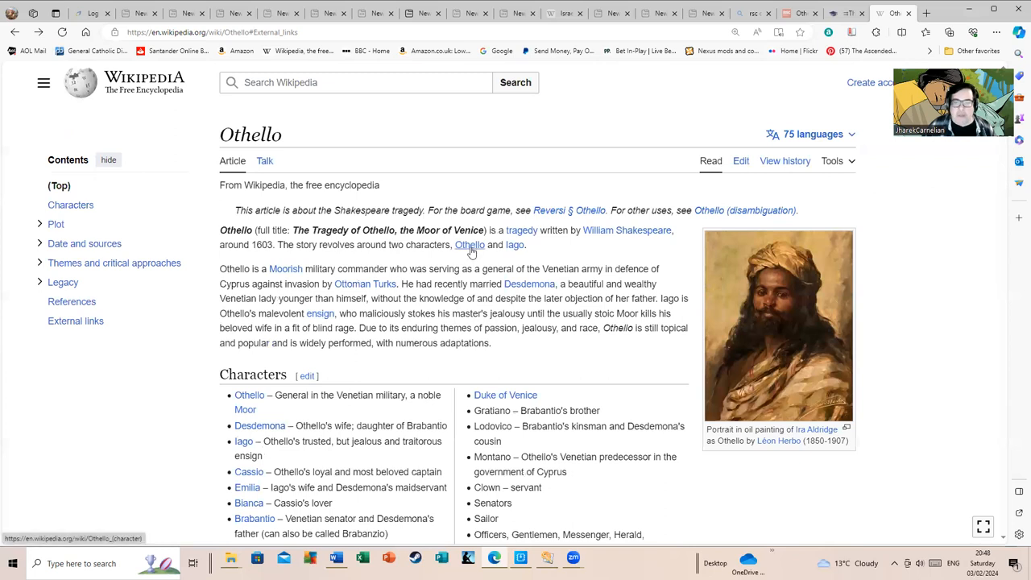
{"action": "mouse_move", "coordinate": [523, 236]}
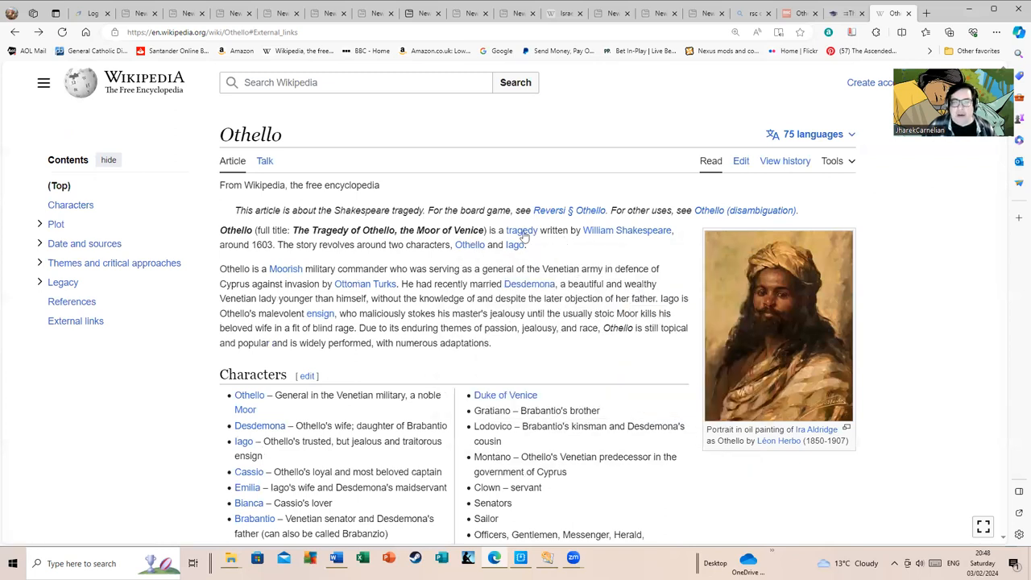
{"action": "mouse_move", "coordinate": [559, 242]}
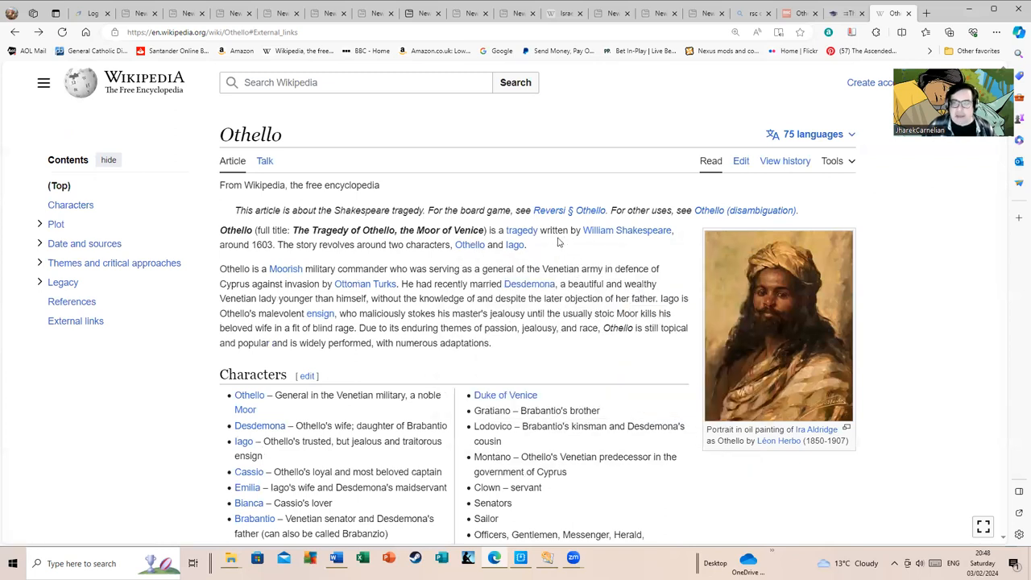
{"action": "mouse_move", "coordinate": [562, 261]}
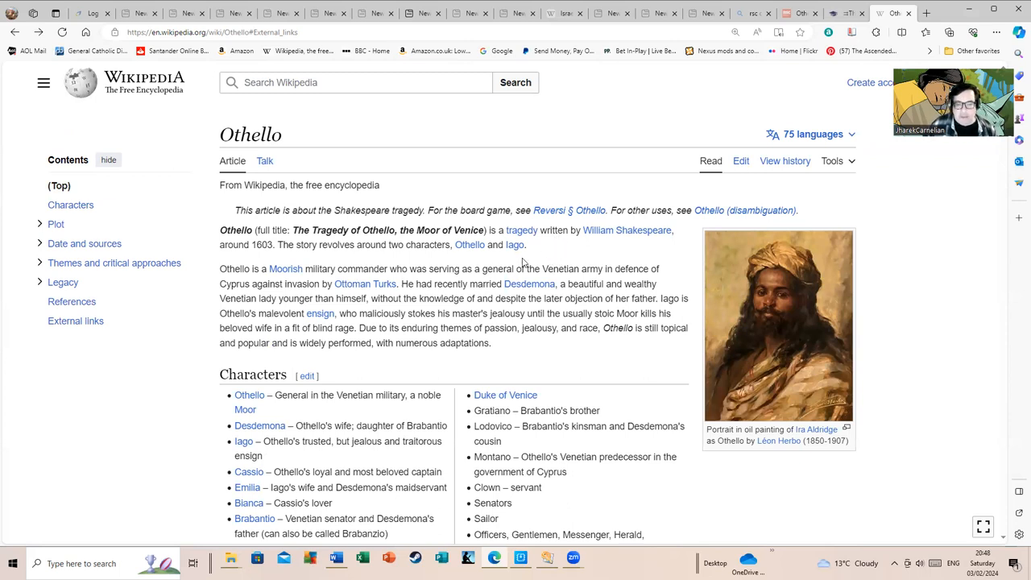
Step: Scroll past the Characters list into the Plot section's Act I
{"action": "scroll", "scroll_direction": "down", "scroll_amount": 3}
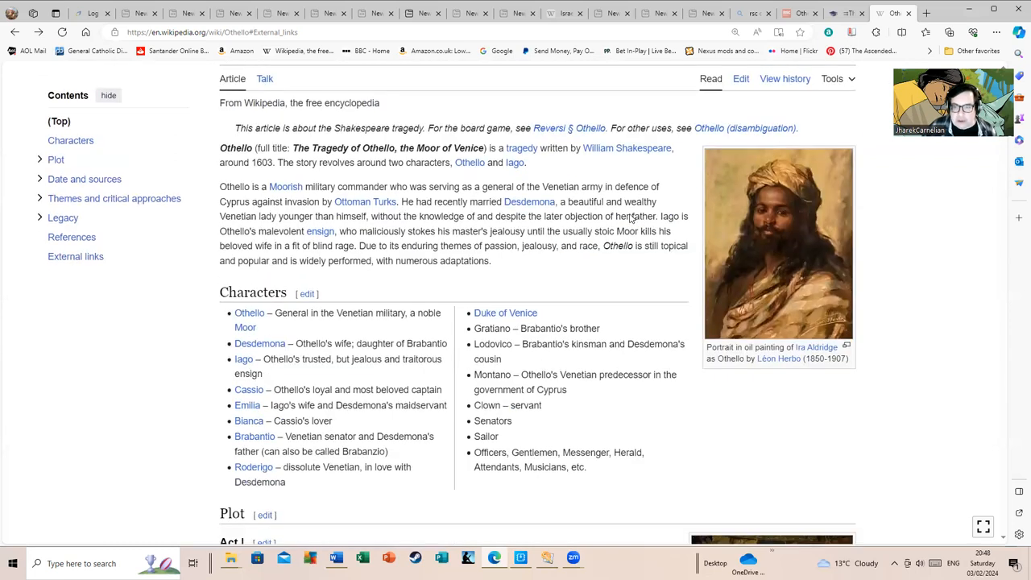
{"action": "scroll", "scroll_direction": "down", "scroll_amount": 3}
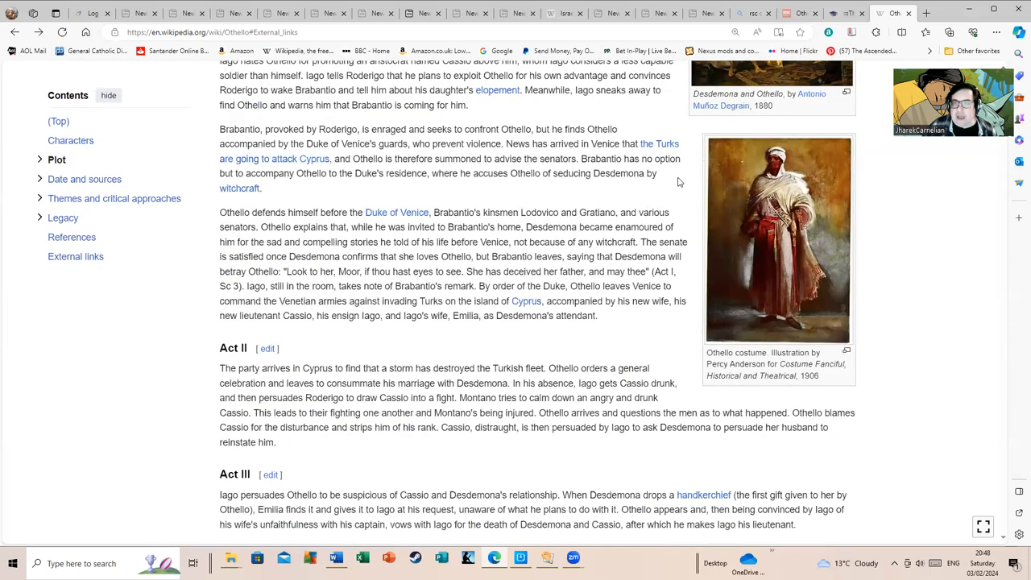
{"action": "scroll", "scroll_direction": "down", "scroll_amount": 3}
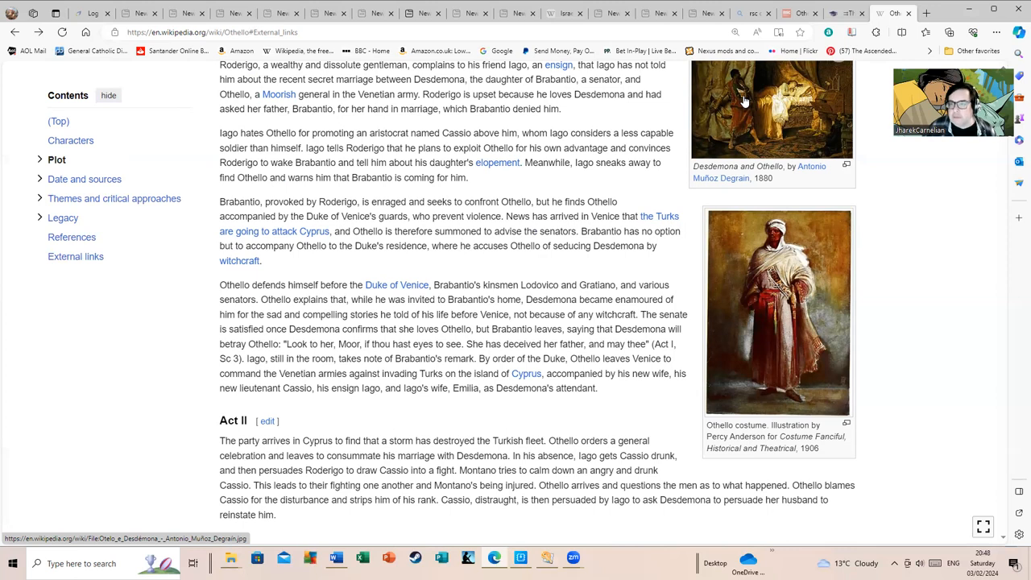
Step: View the Desdemona and Othello painting full size, then close the media viewer
{"action": "left_click", "coordinate": [771, 109]}
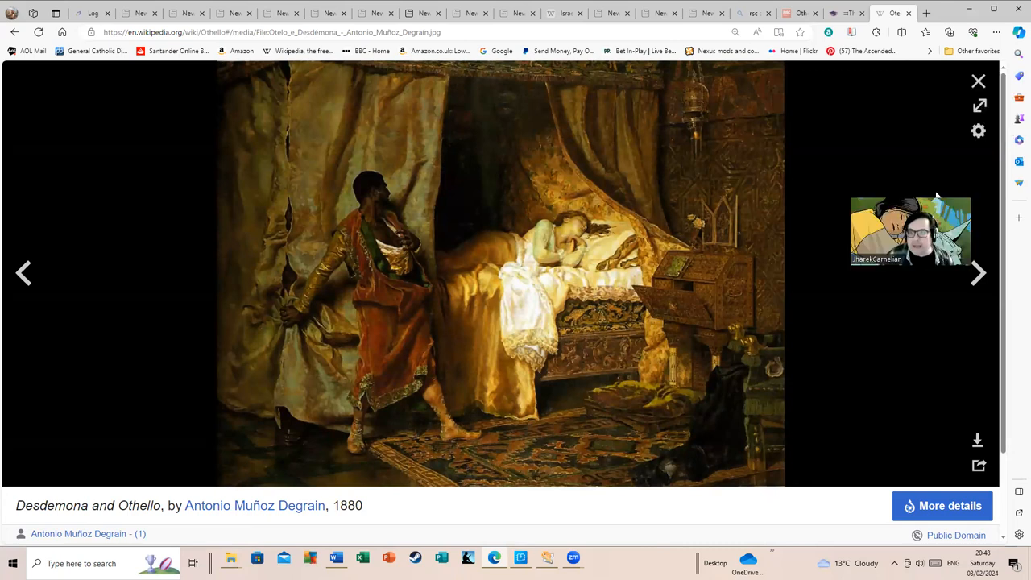
{"action": "mouse_move", "coordinate": [979, 81]}
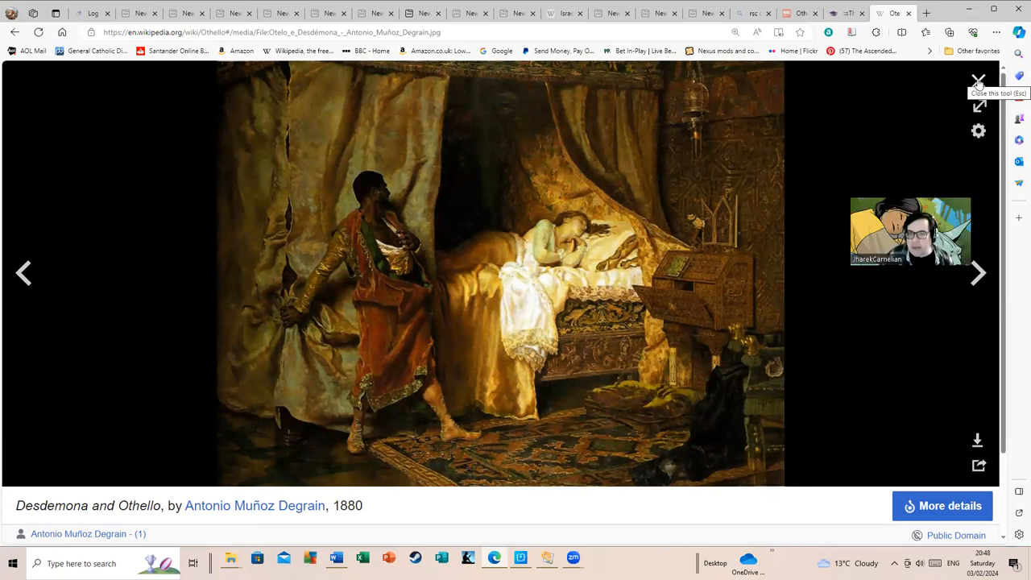
{"action": "left_click", "coordinate": [977, 81]}
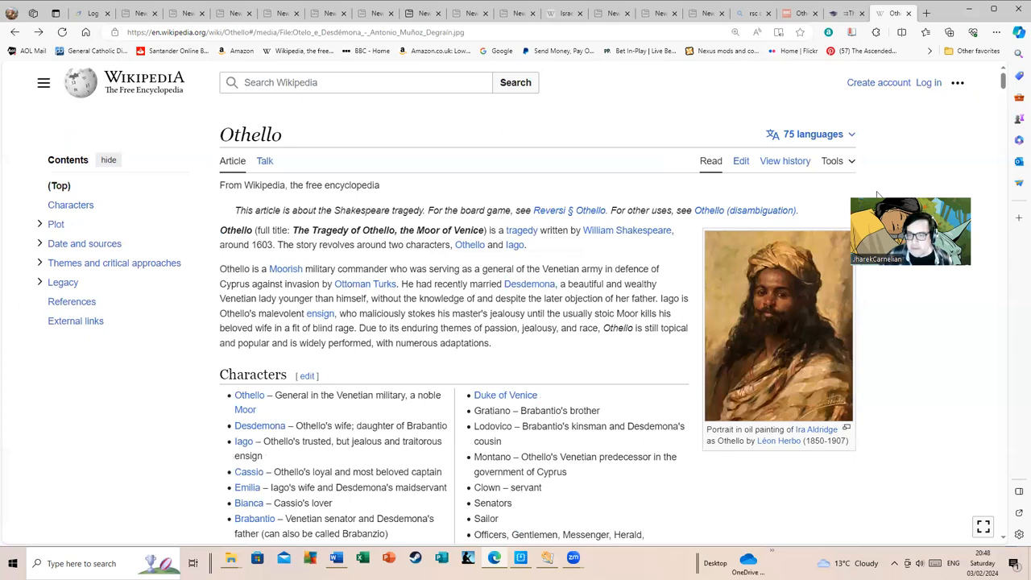
Step: Scroll through the Plot section to Act V and the Othello weeping painting
{"action": "scroll", "scroll_direction": "down", "scroll_amount": 3}
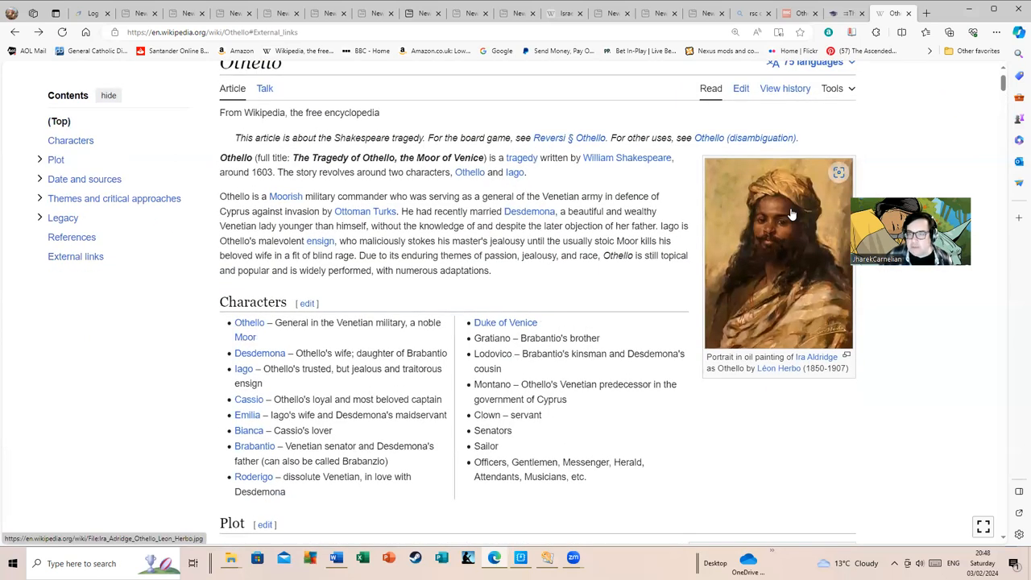
{"action": "scroll", "scroll_direction": "down", "scroll_amount": 3}
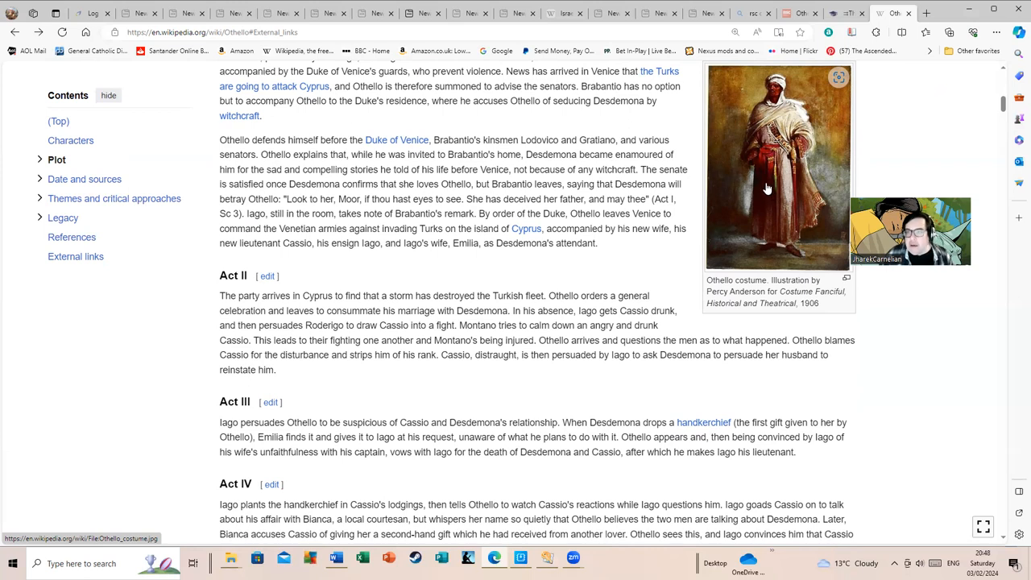
{"action": "mouse_move", "coordinate": [755, 174]}
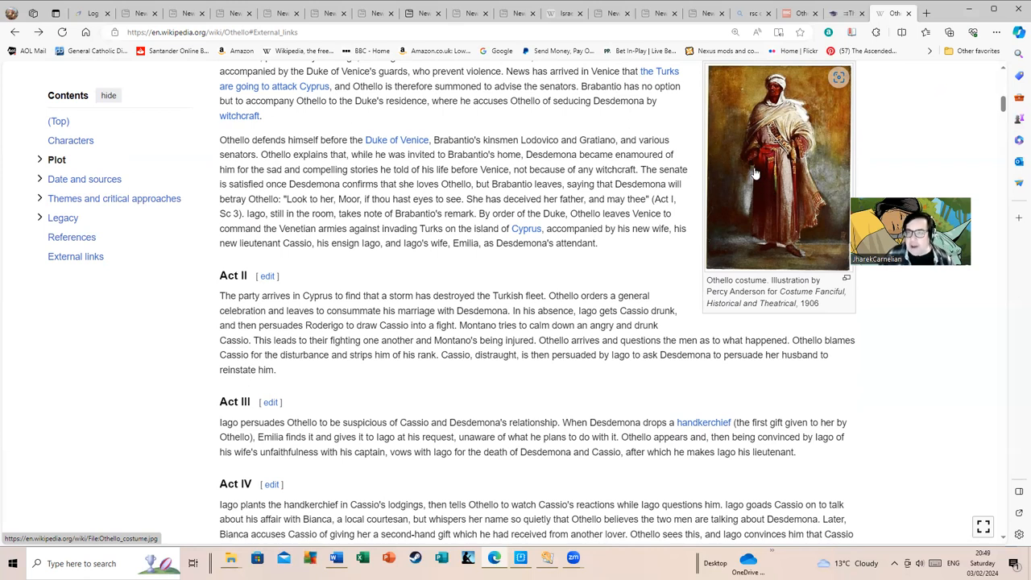
{"action": "mouse_move", "coordinate": [782, 182]}
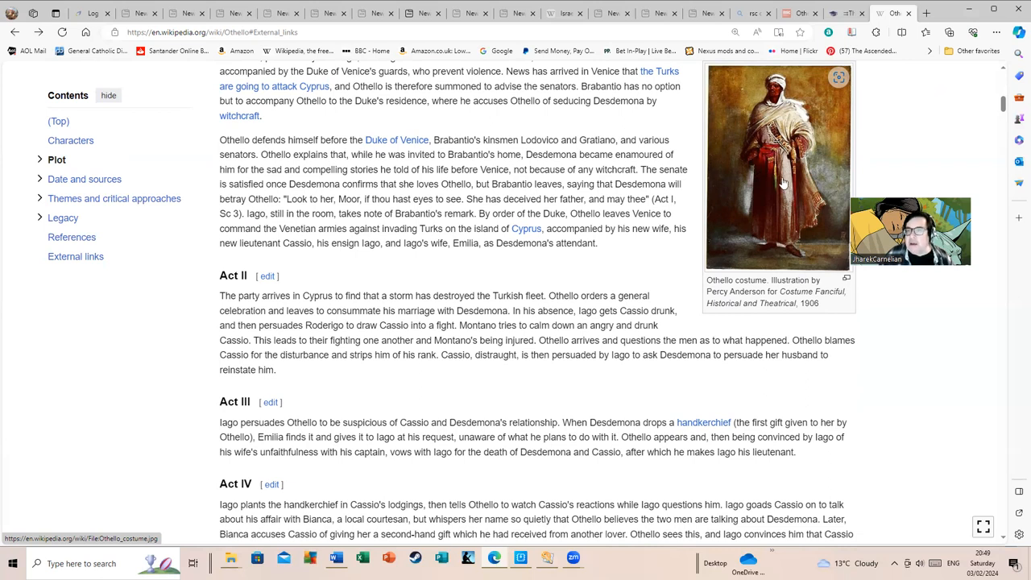
{"action": "scroll", "scroll_direction": "down", "scroll_amount": 3}
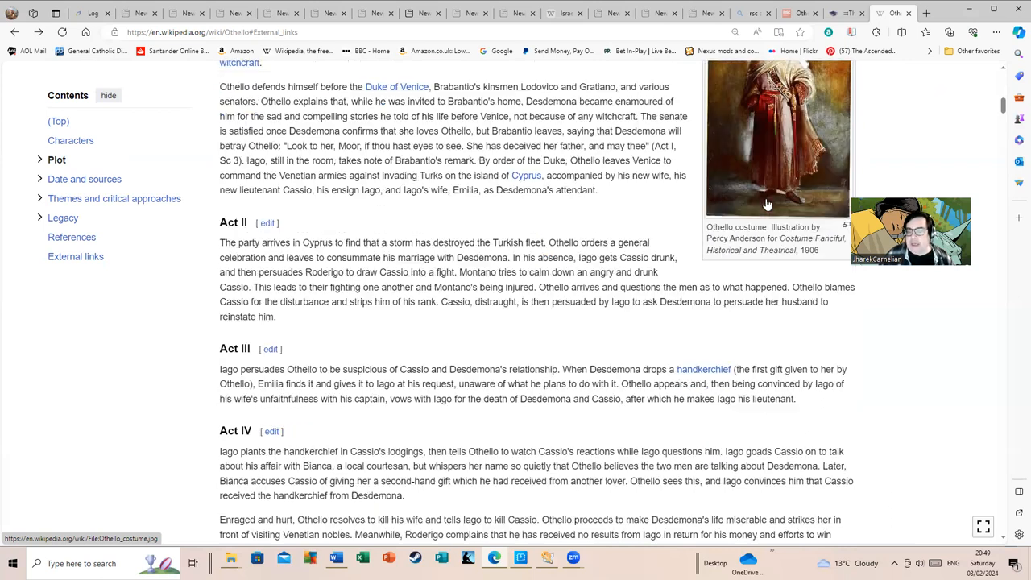
{"action": "scroll", "scroll_direction": "down", "scroll_amount": 3}
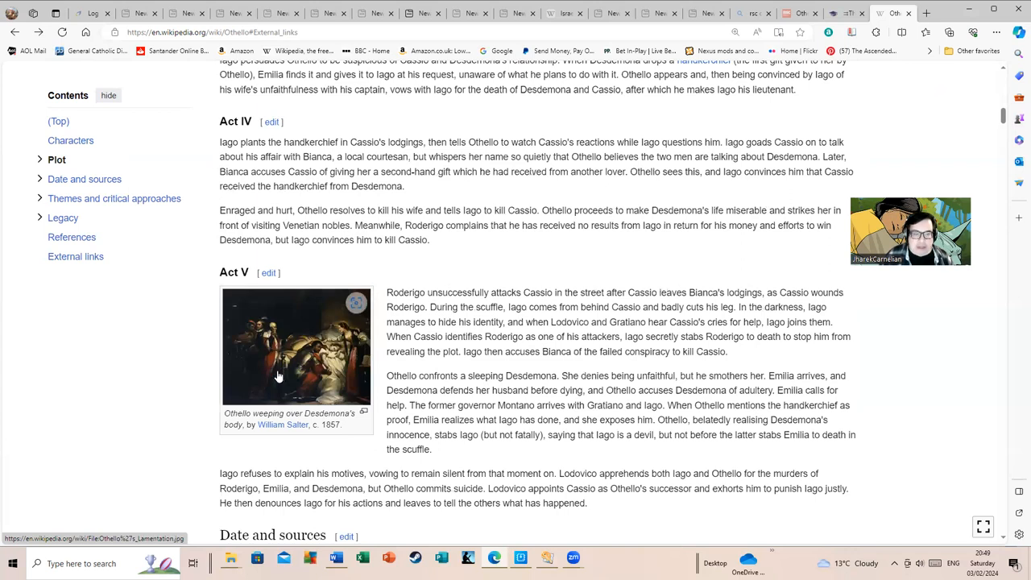
Step: View William Salter's Othello weeping over Desdemona full size, then close the viewer
{"action": "left_click", "coordinate": [296, 346]}
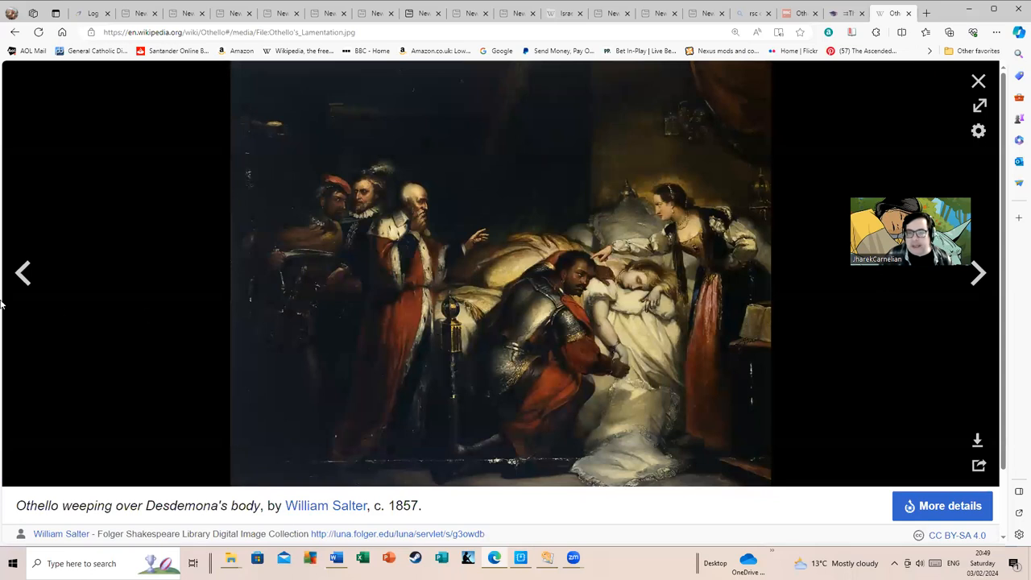
{"action": "mouse_move", "coordinate": [296, 333]}
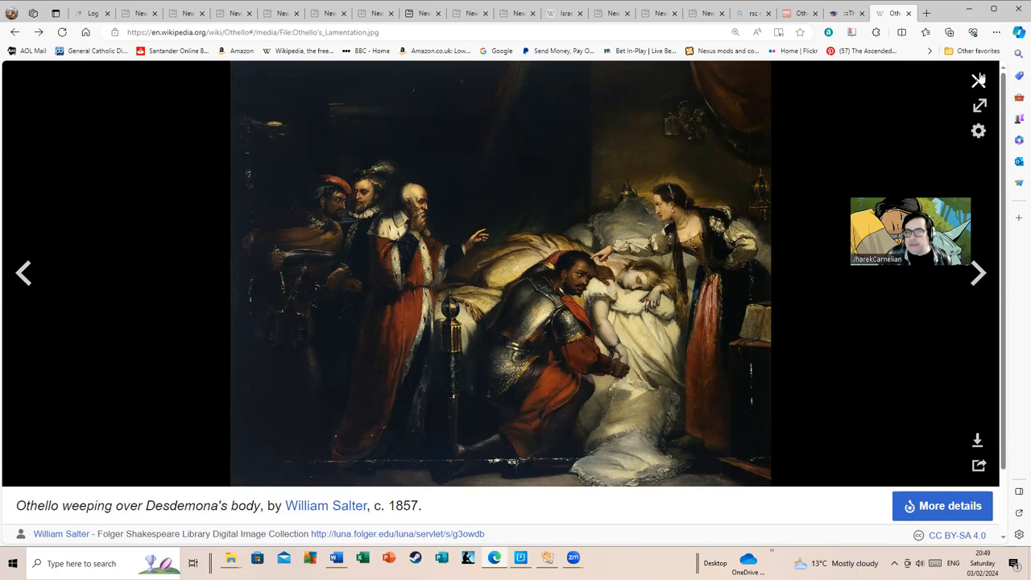
{"action": "left_click", "coordinate": [978, 79]}
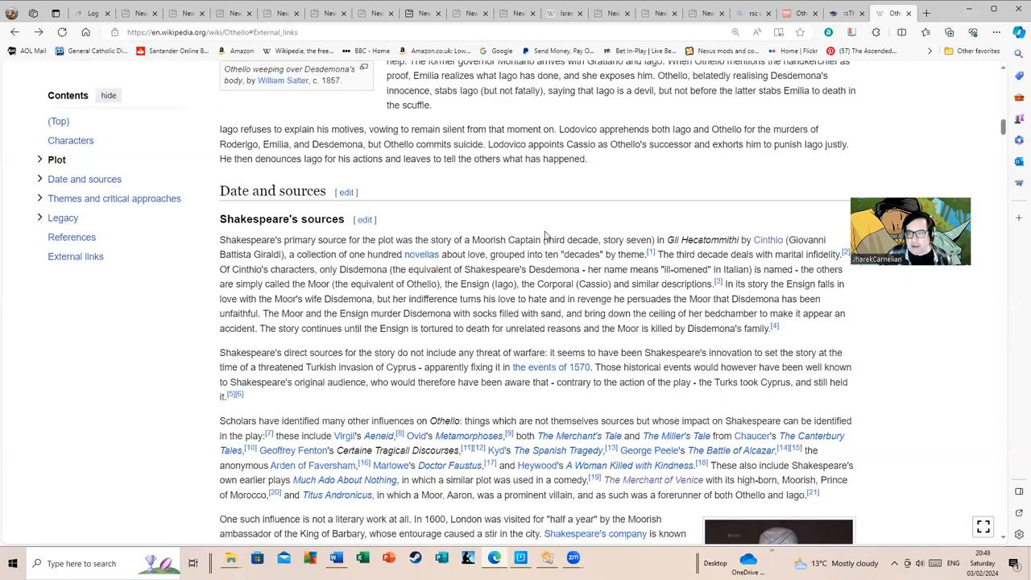
Step: Scroll into Date and sources to the Moorish ambassador Abd el-Ouahed's portrait
{"action": "scroll", "scroll_direction": "down", "scroll_amount": 3}
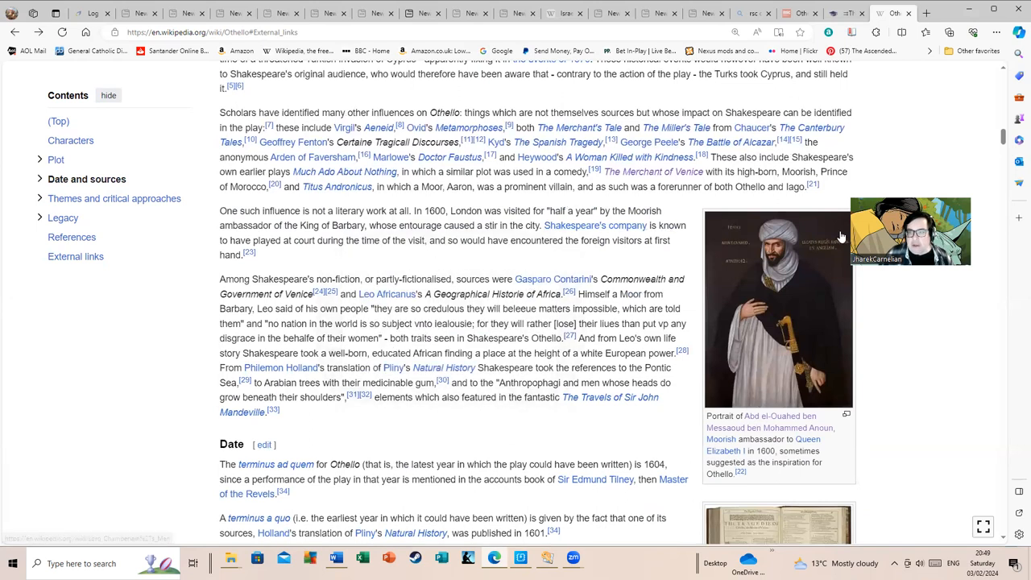
{"action": "mouse_move", "coordinate": [961, 76]}
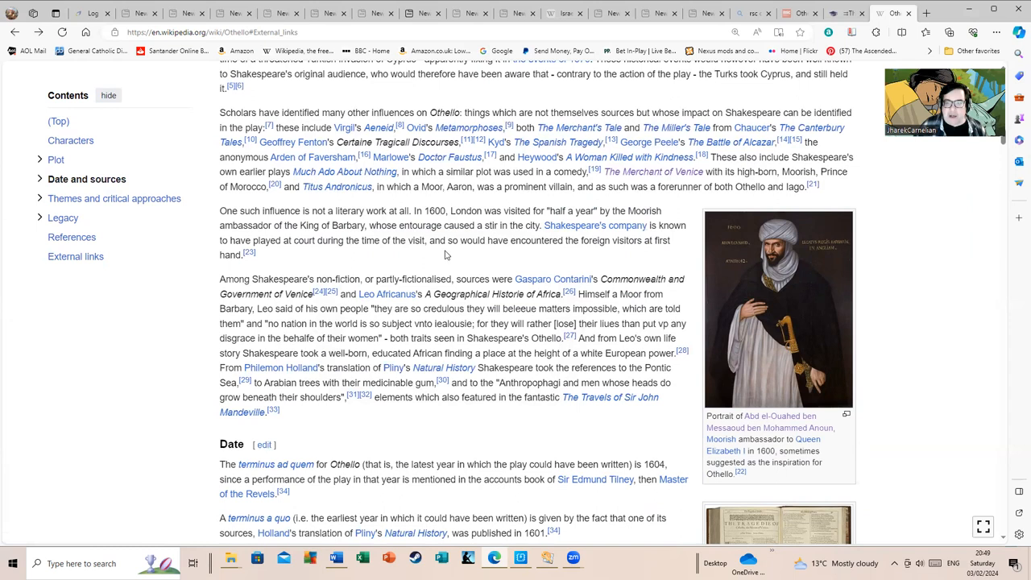
{"action": "mouse_move", "coordinate": [451, 260]}
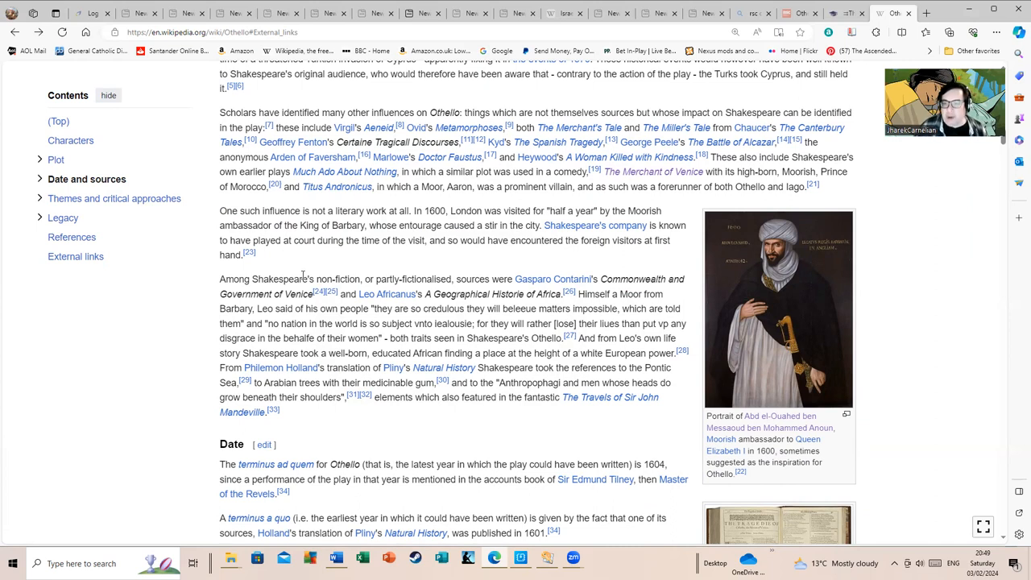
{"action": "mouse_move", "coordinate": [418, 264]}
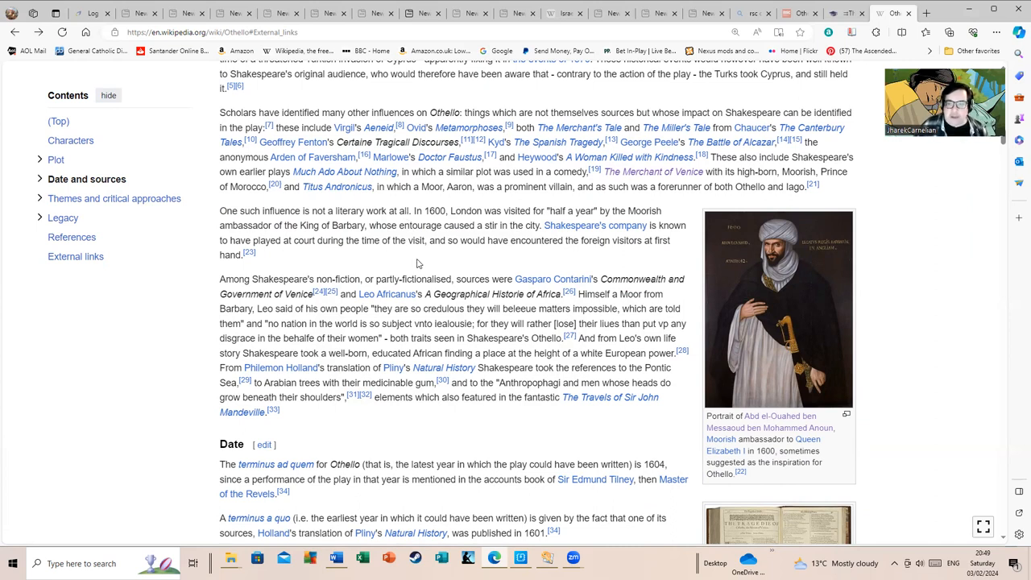
{"action": "mouse_move", "coordinate": [386, 293]}
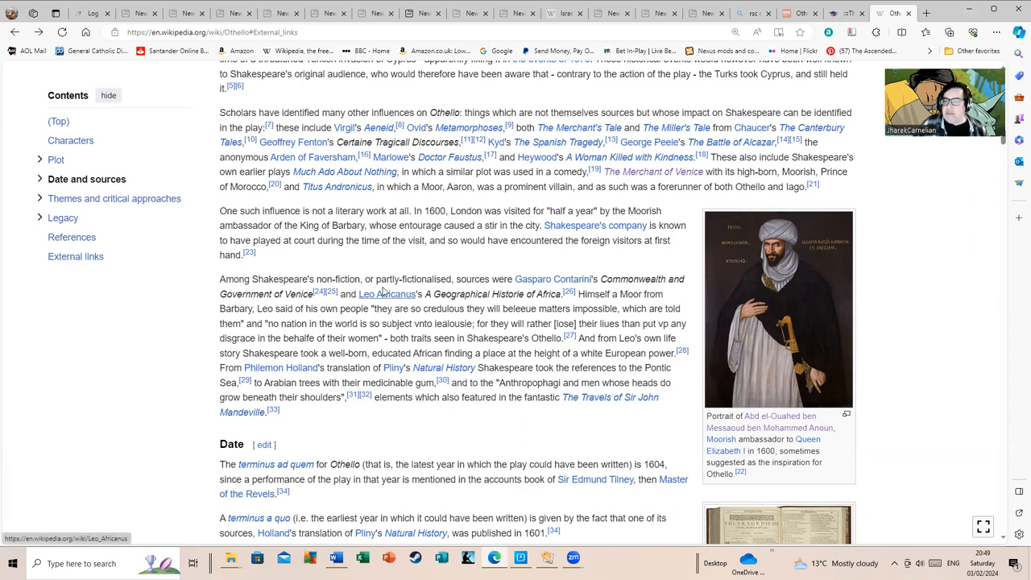
{"action": "mouse_move", "coordinate": [376, 271]}
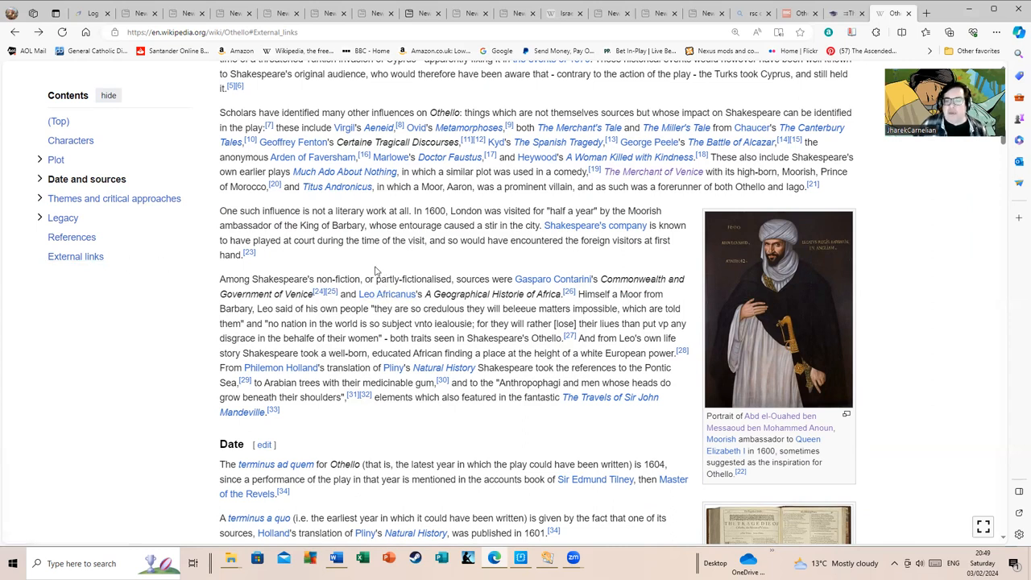
{"action": "mouse_move", "coordinate": [316, 261]}
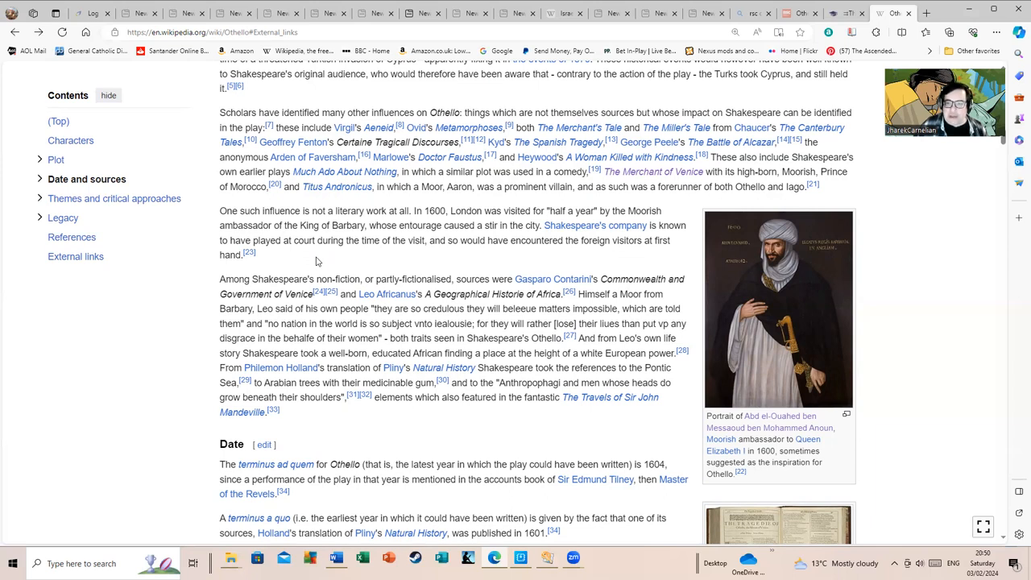
{"action": "mouse_move", "coordinate": [389, 276]}
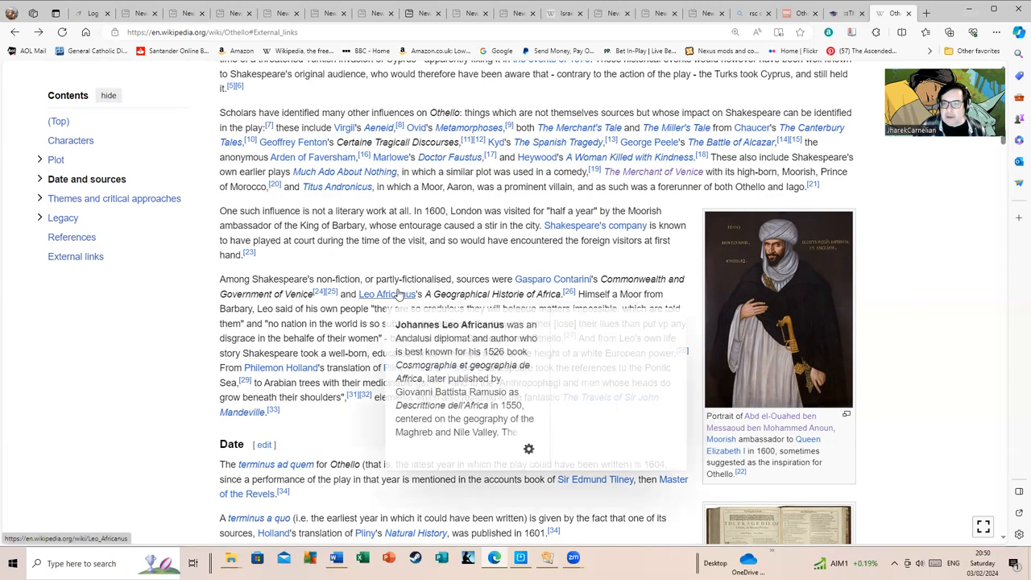
{"action": "mouse_move", "coordinate": [378, 272]}
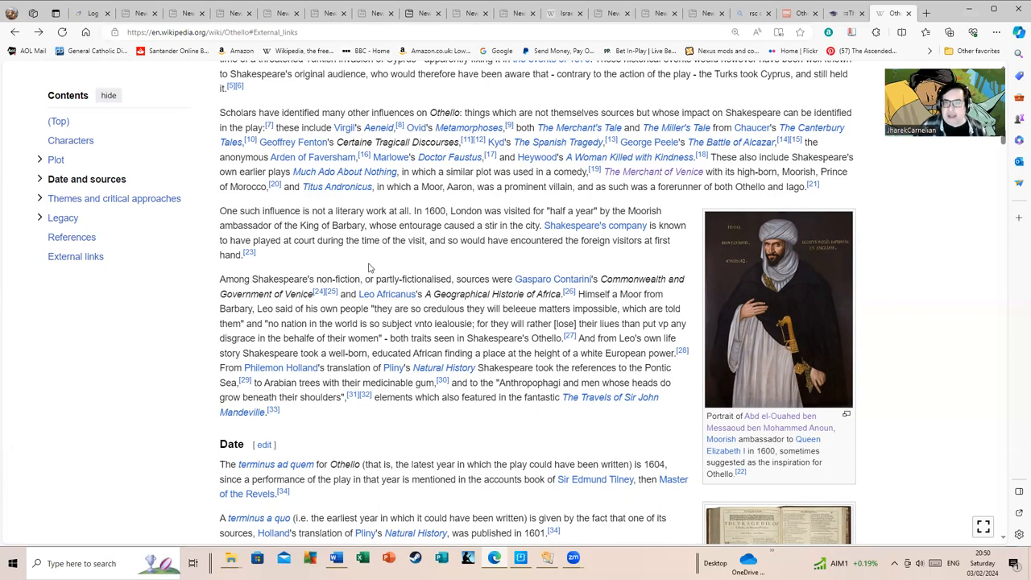
{"action": "mouse_move", "coordinate": [419, 165]}
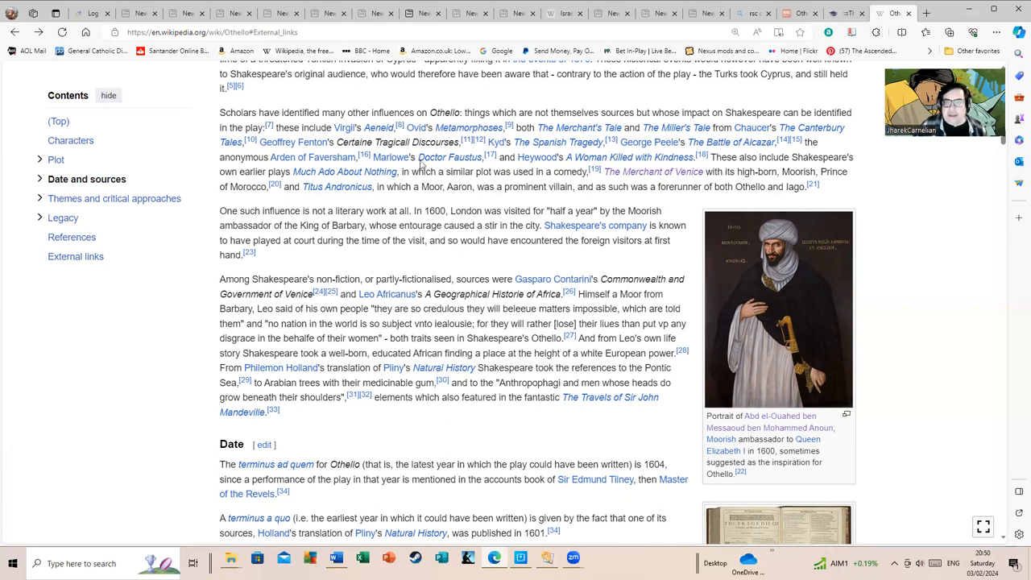